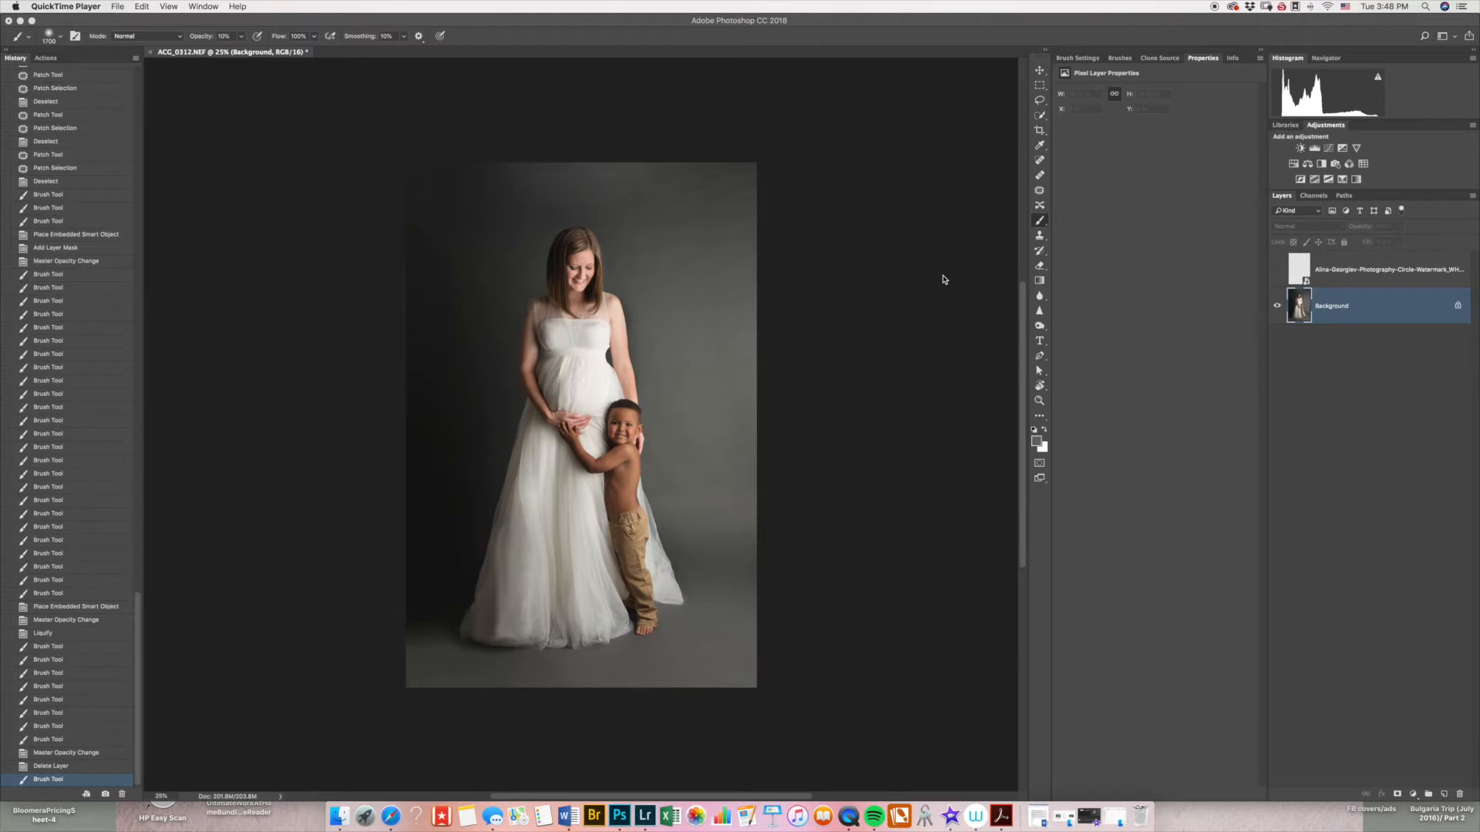
mouse_move(861, 301)
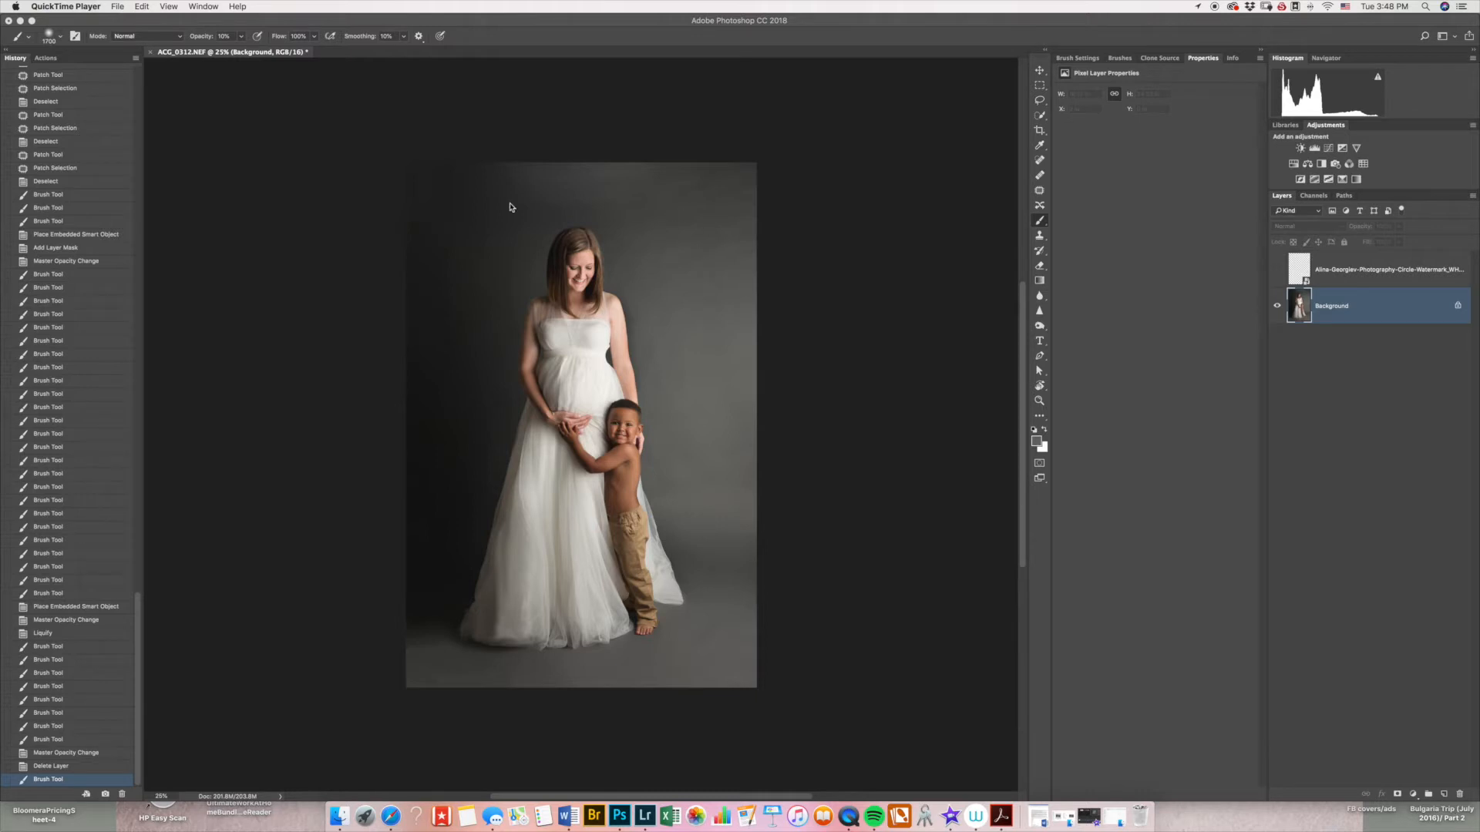
mouse_move(764, 535)
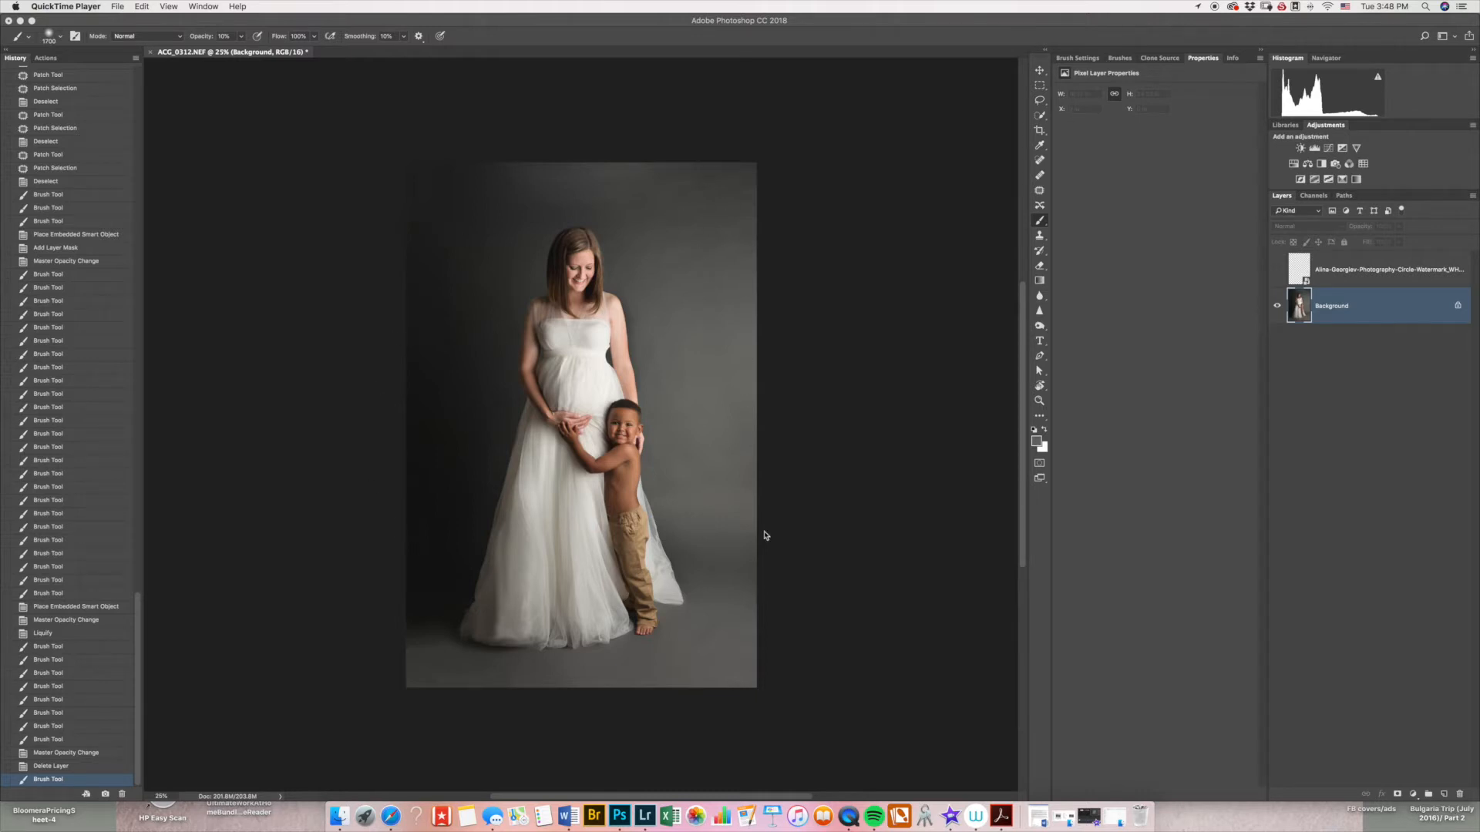
mouse_move(702, 582)
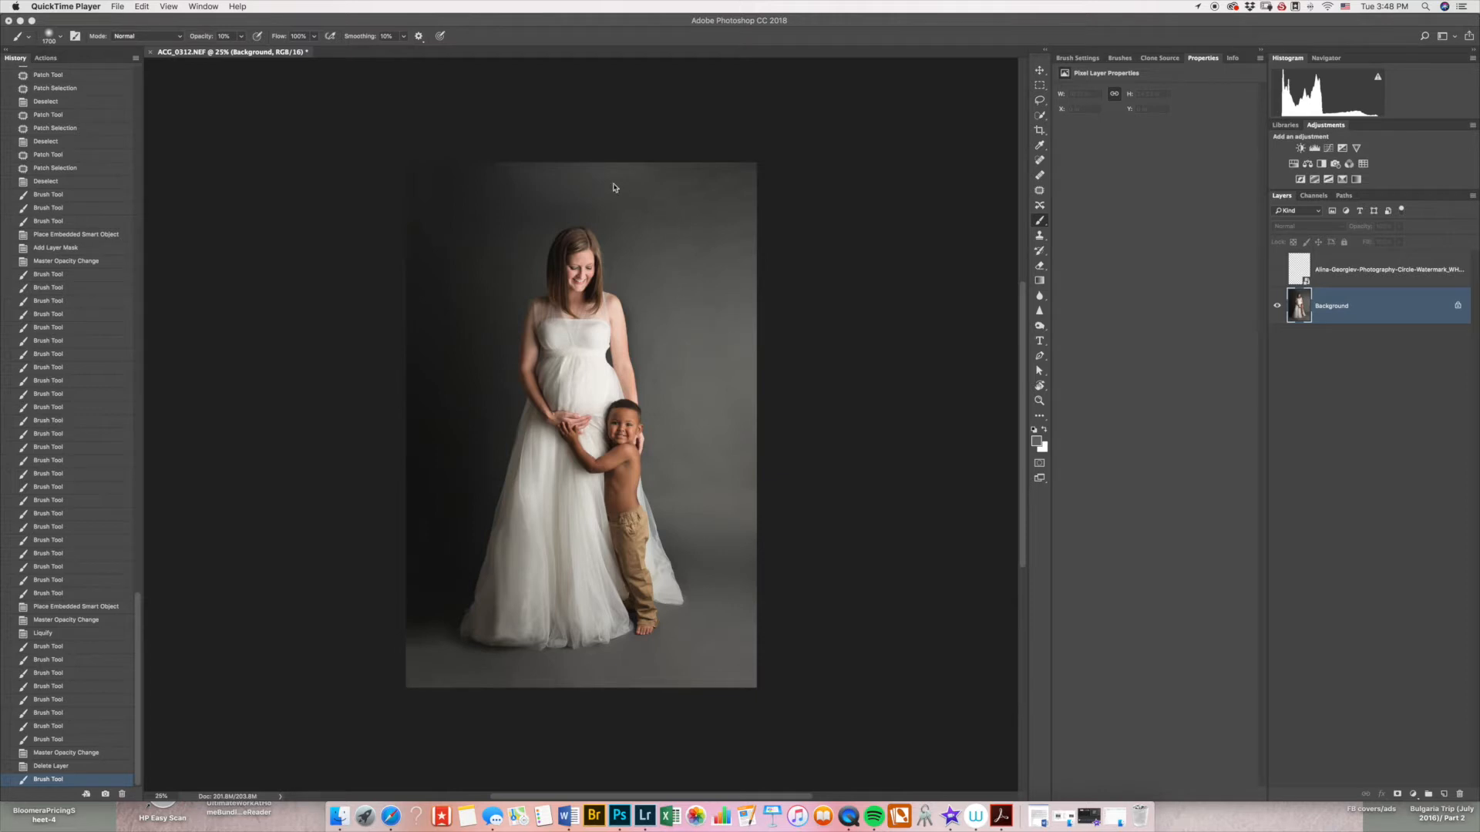
mouse_move(834, 606)
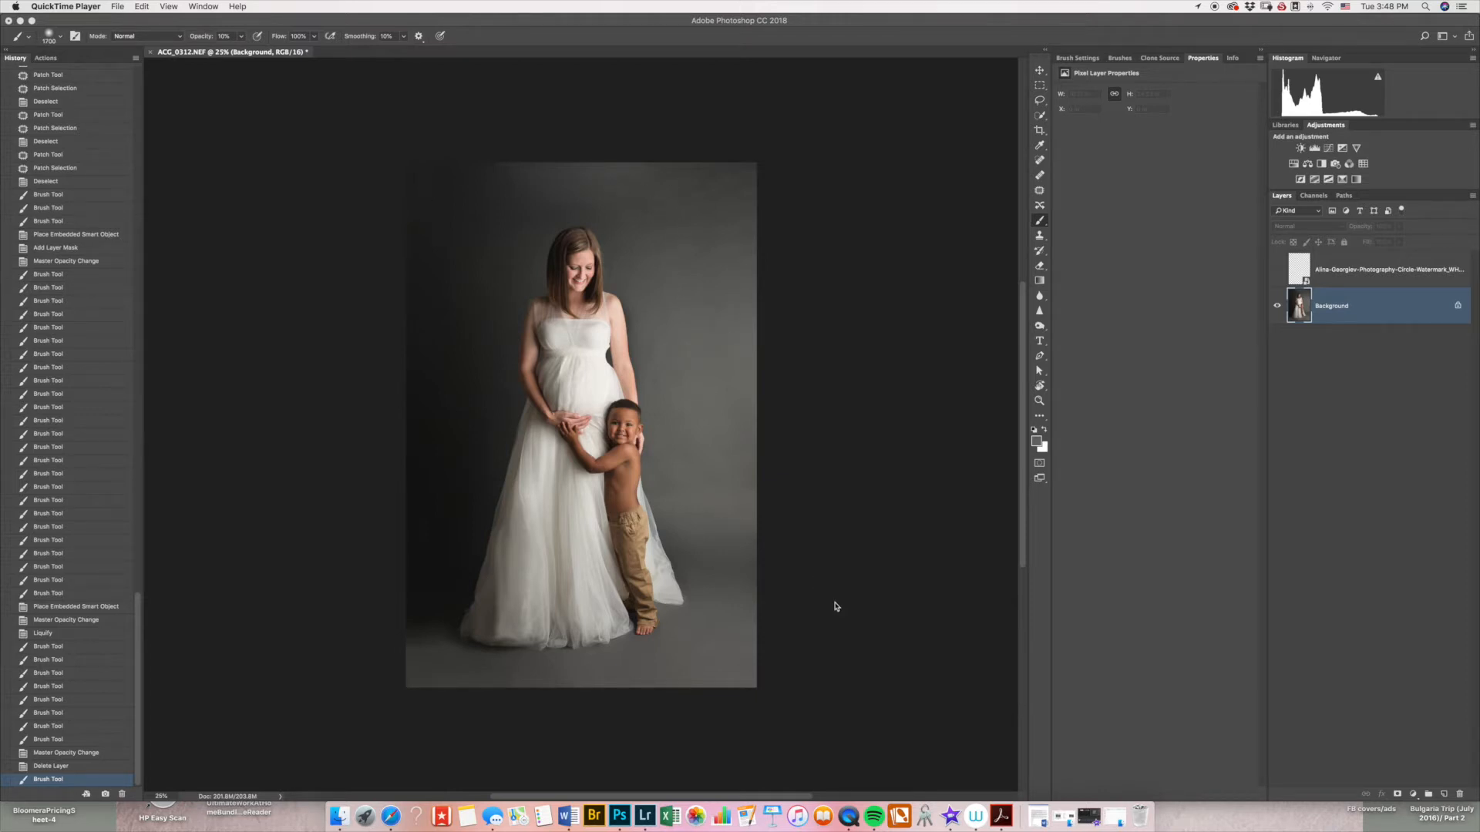
mouse_move(825, 605)
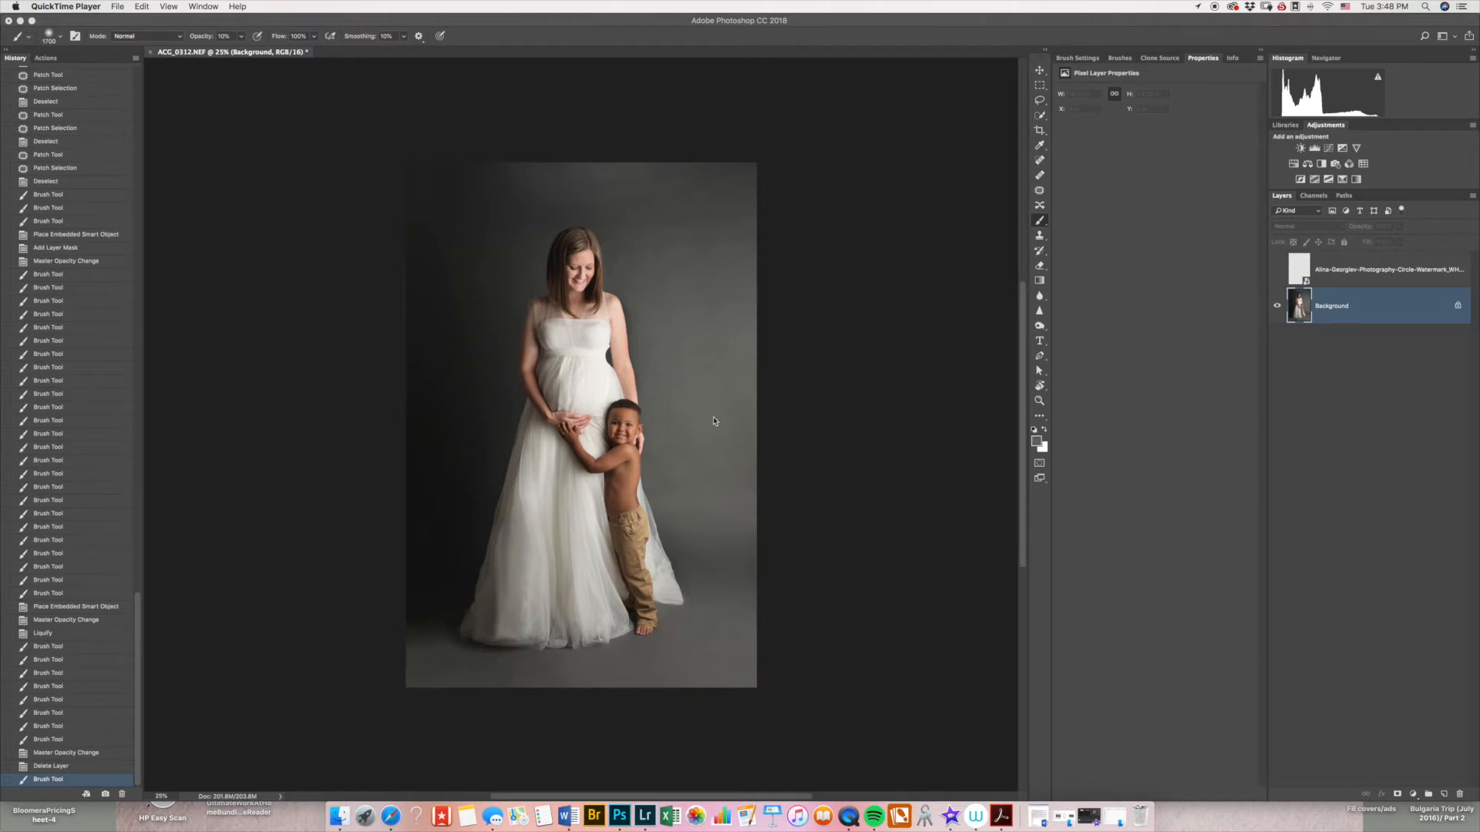
mouse_move(516, 747)
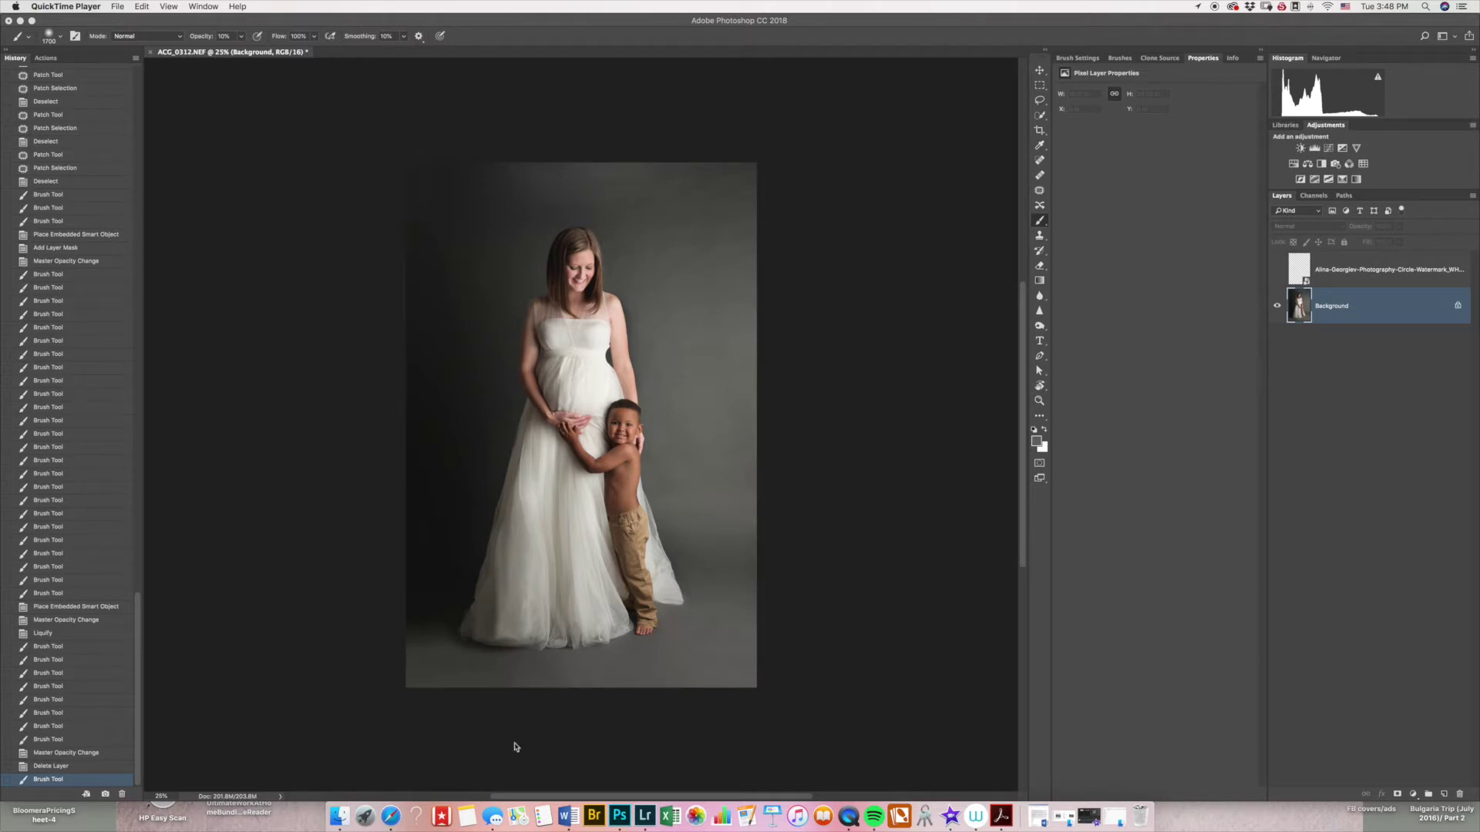
mouse_move(429, 748)
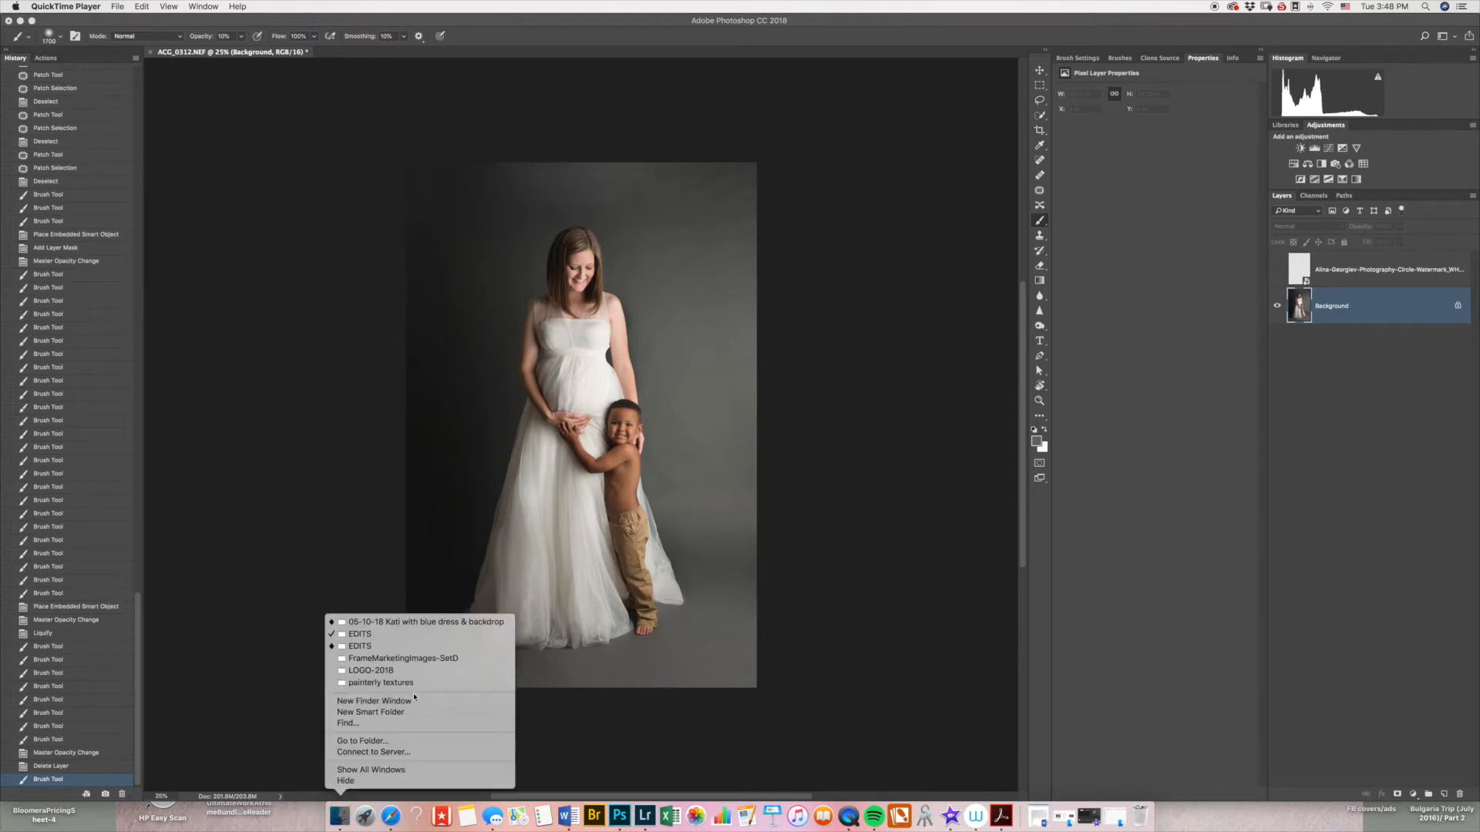
mouse_move(380, 682)
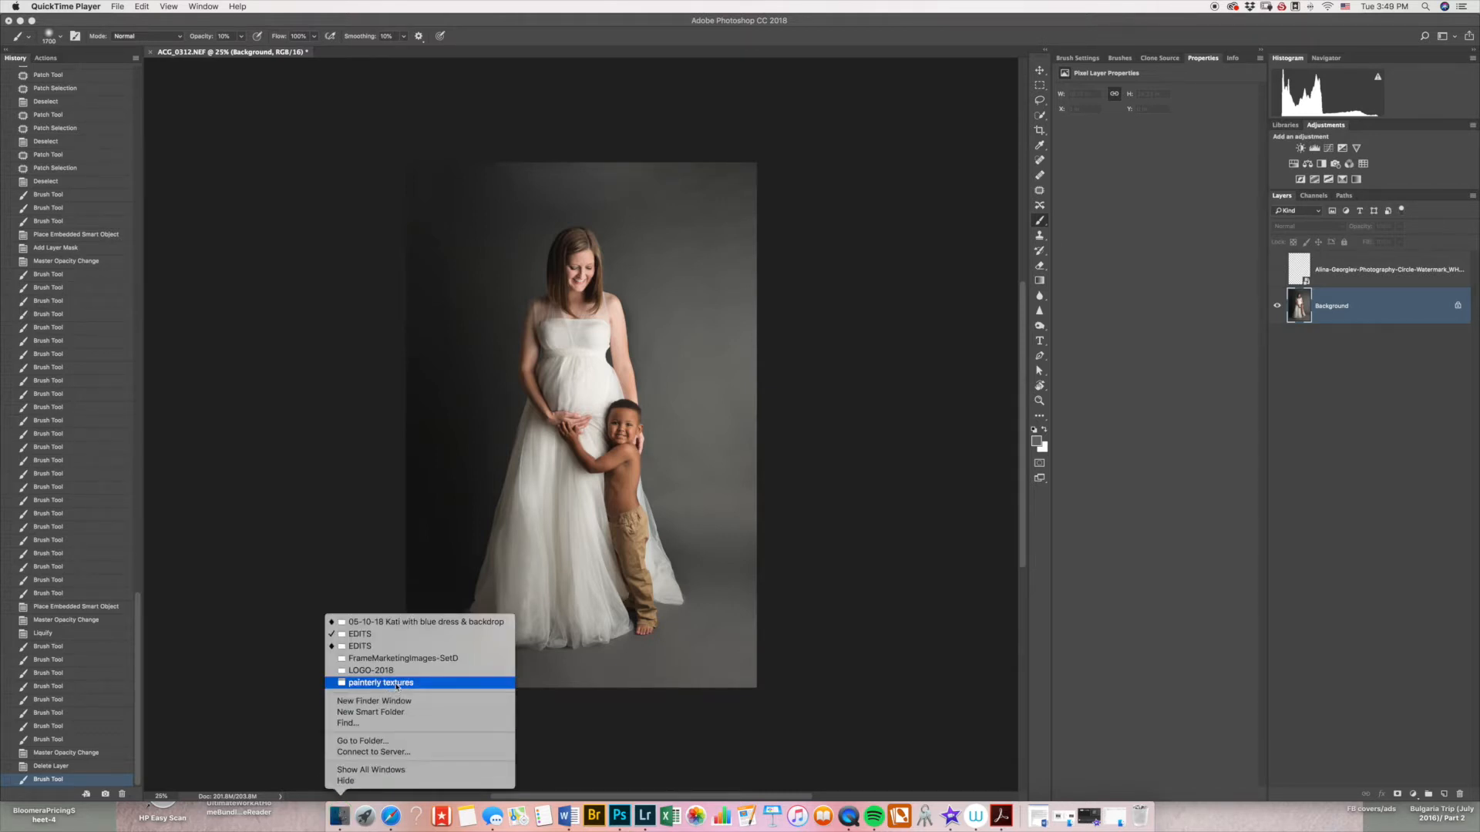
Browse the painterly textures folder in Finder, step back to its parent, and reopen it.
left_click(380, 682)
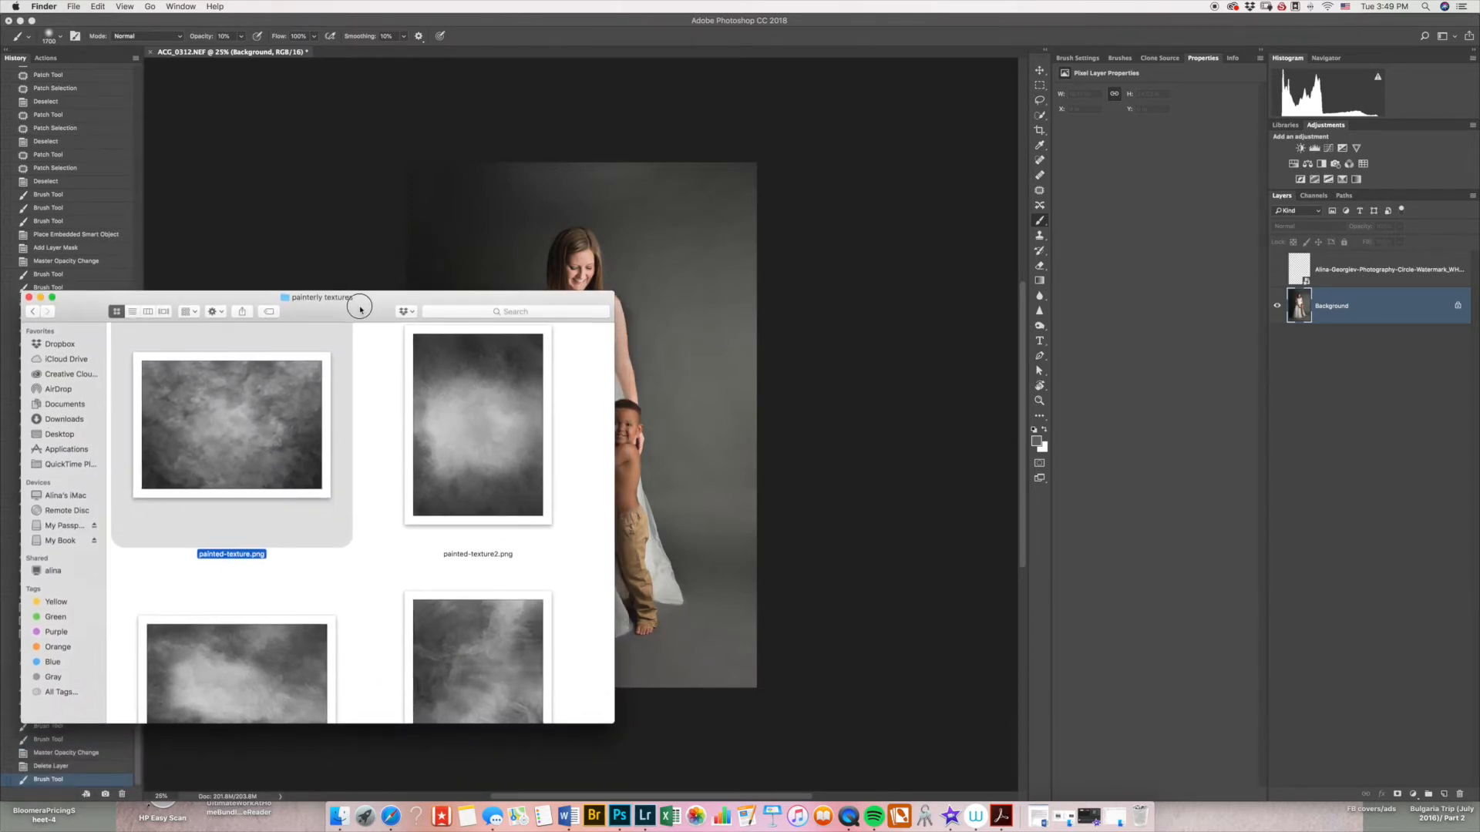
scroll("down", 3)
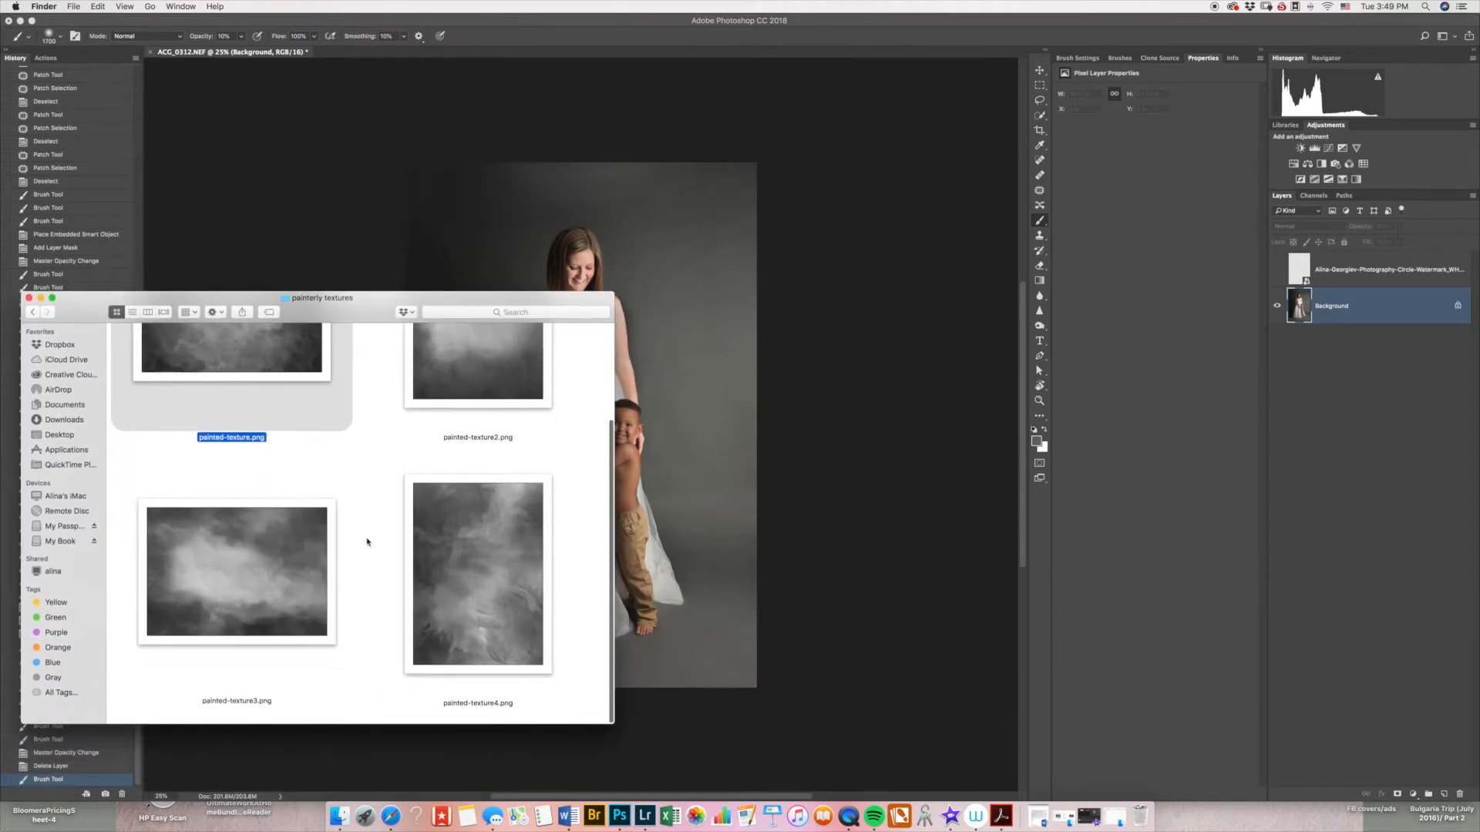
left_click(33, 312)
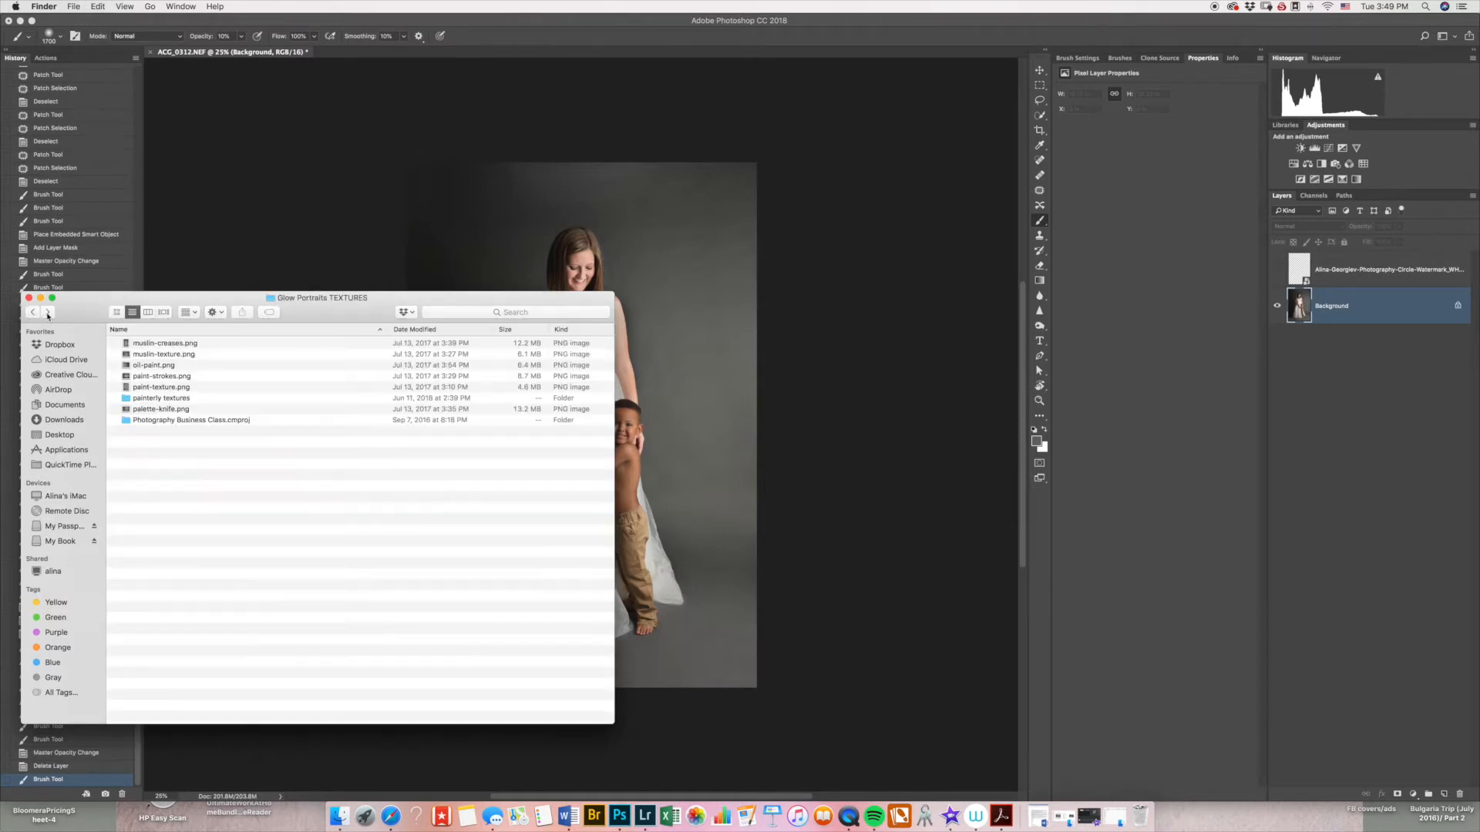
double_click(161, 398)
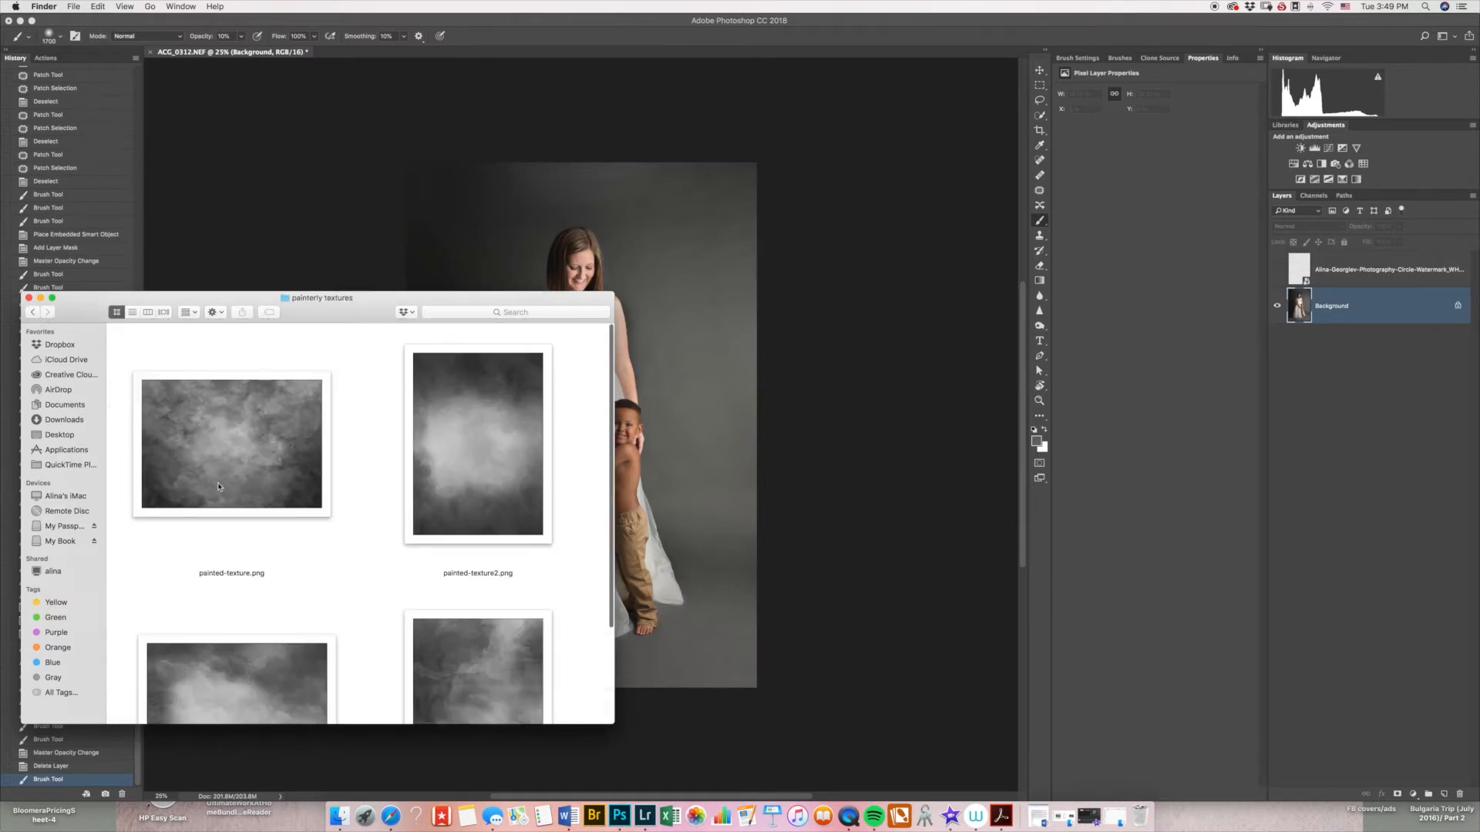
mouse_move(230, 429)
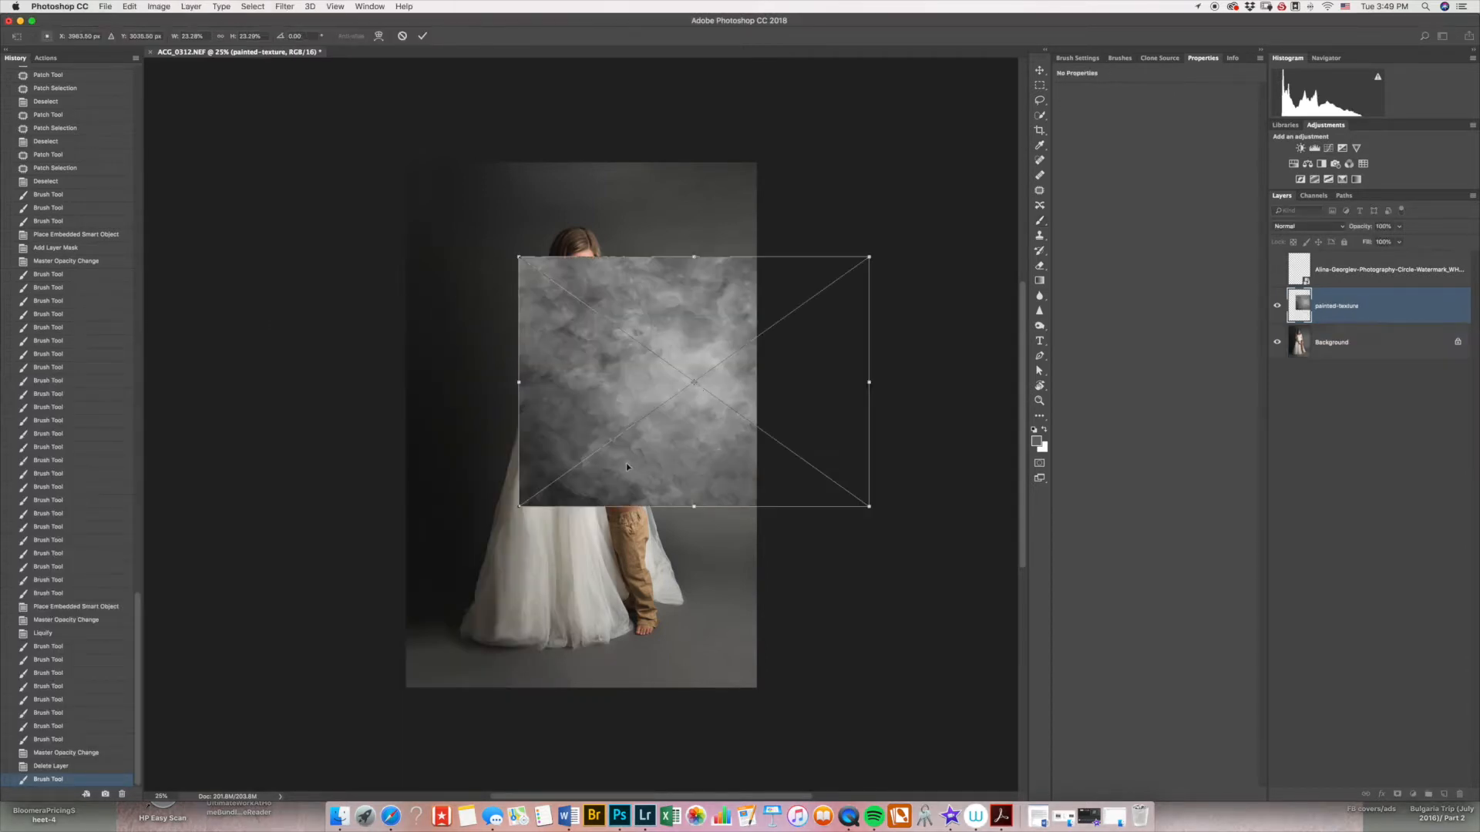
Rotate the placed painted-texture image 90° clockwise from the transform context menu.
right_click(585, 462)
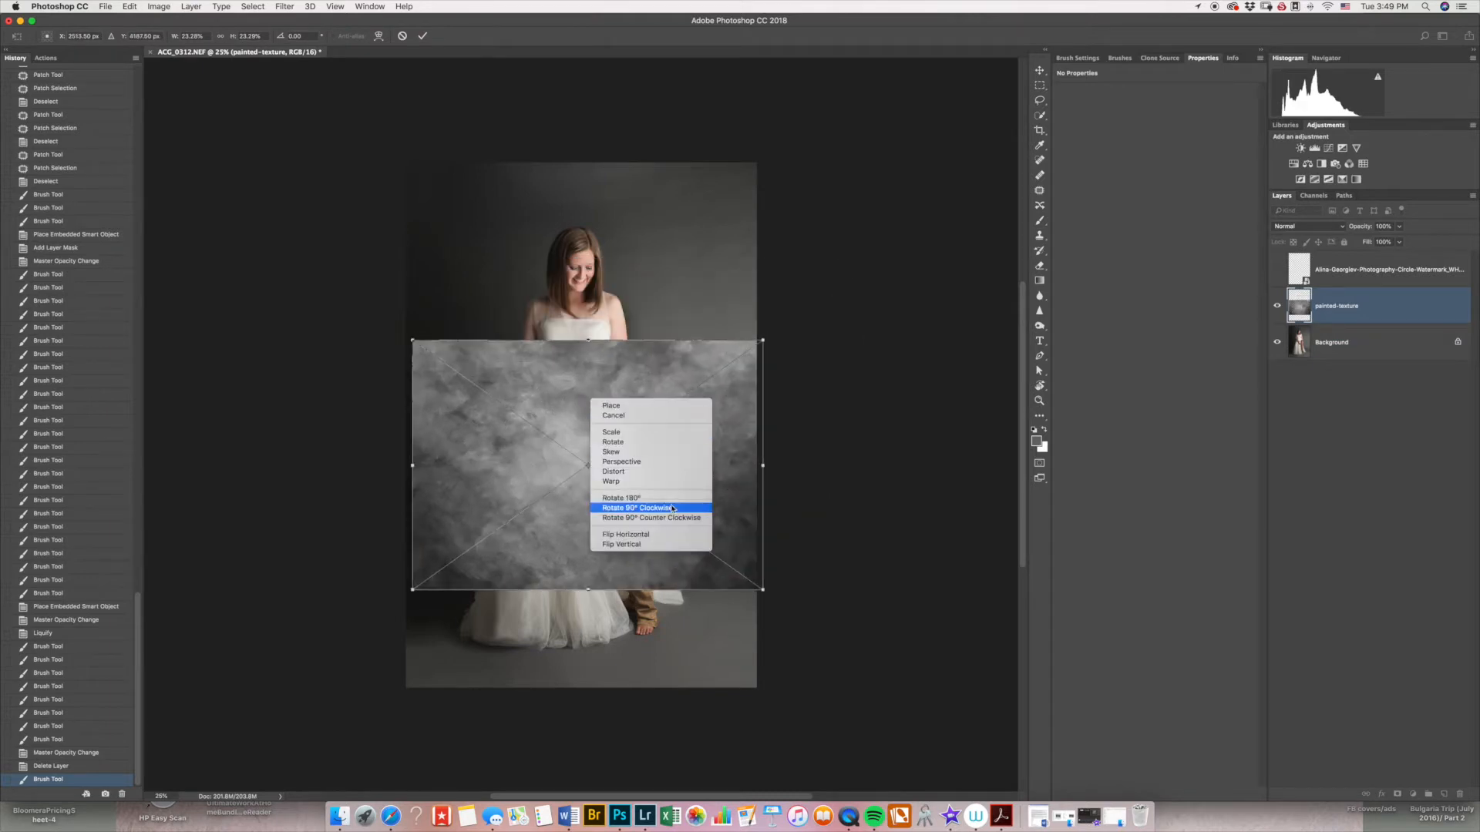
left_click(640, 508)
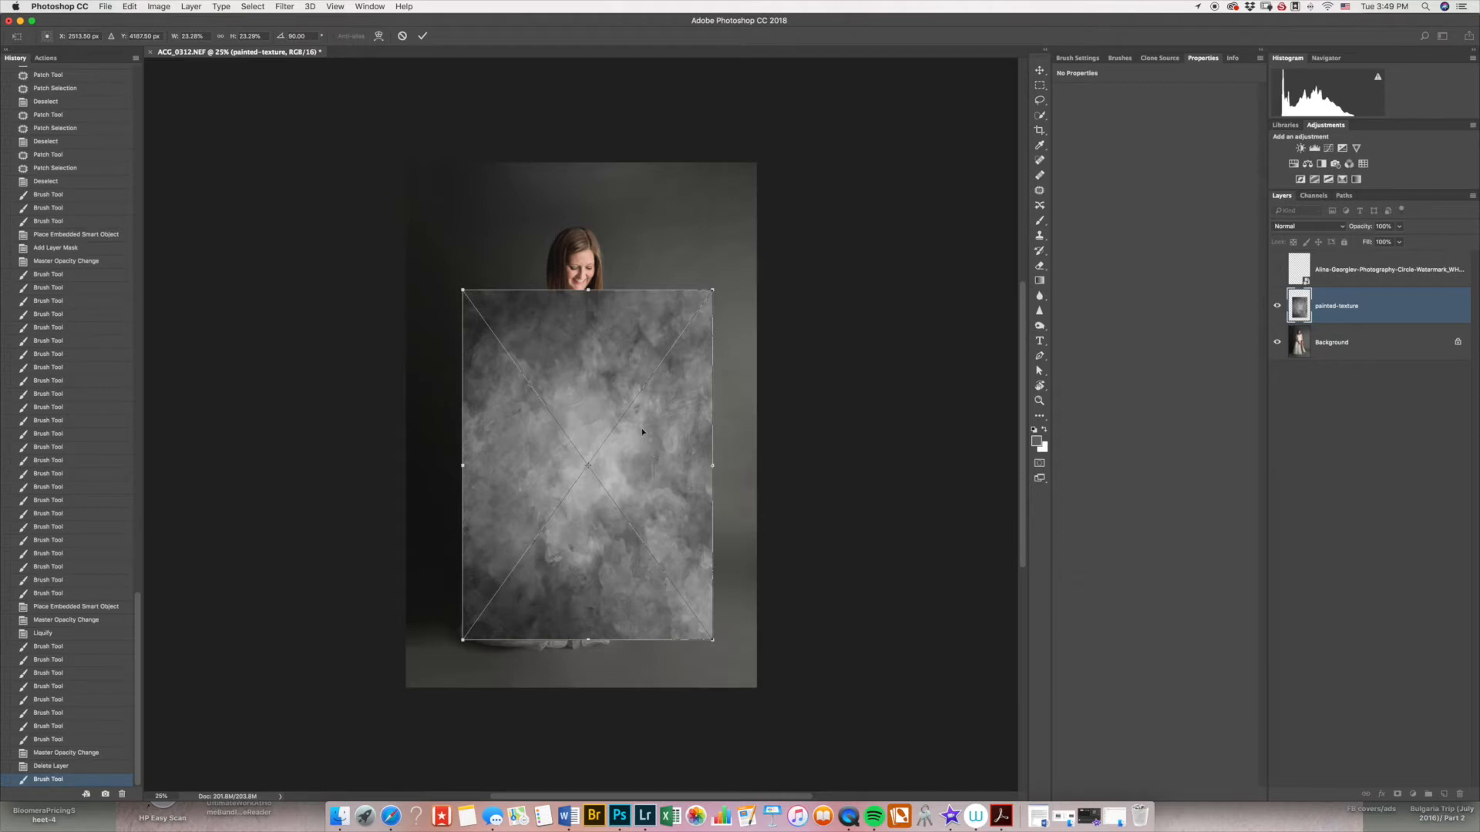
mouse_move(713, 292)
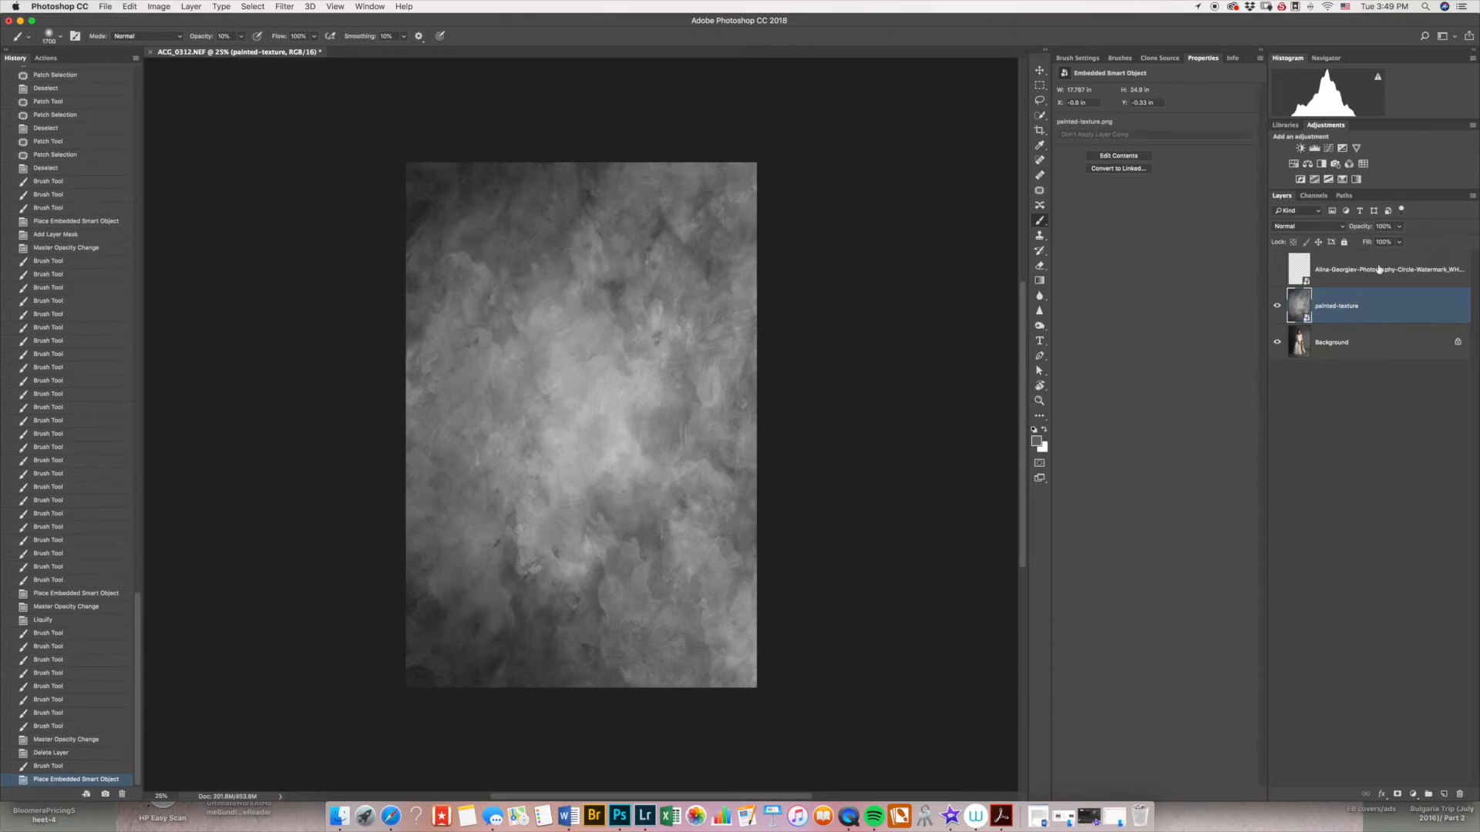
Lower the painted-texture layer's opacity to 20% in the Layers panel.
triple_click(1384, 226)
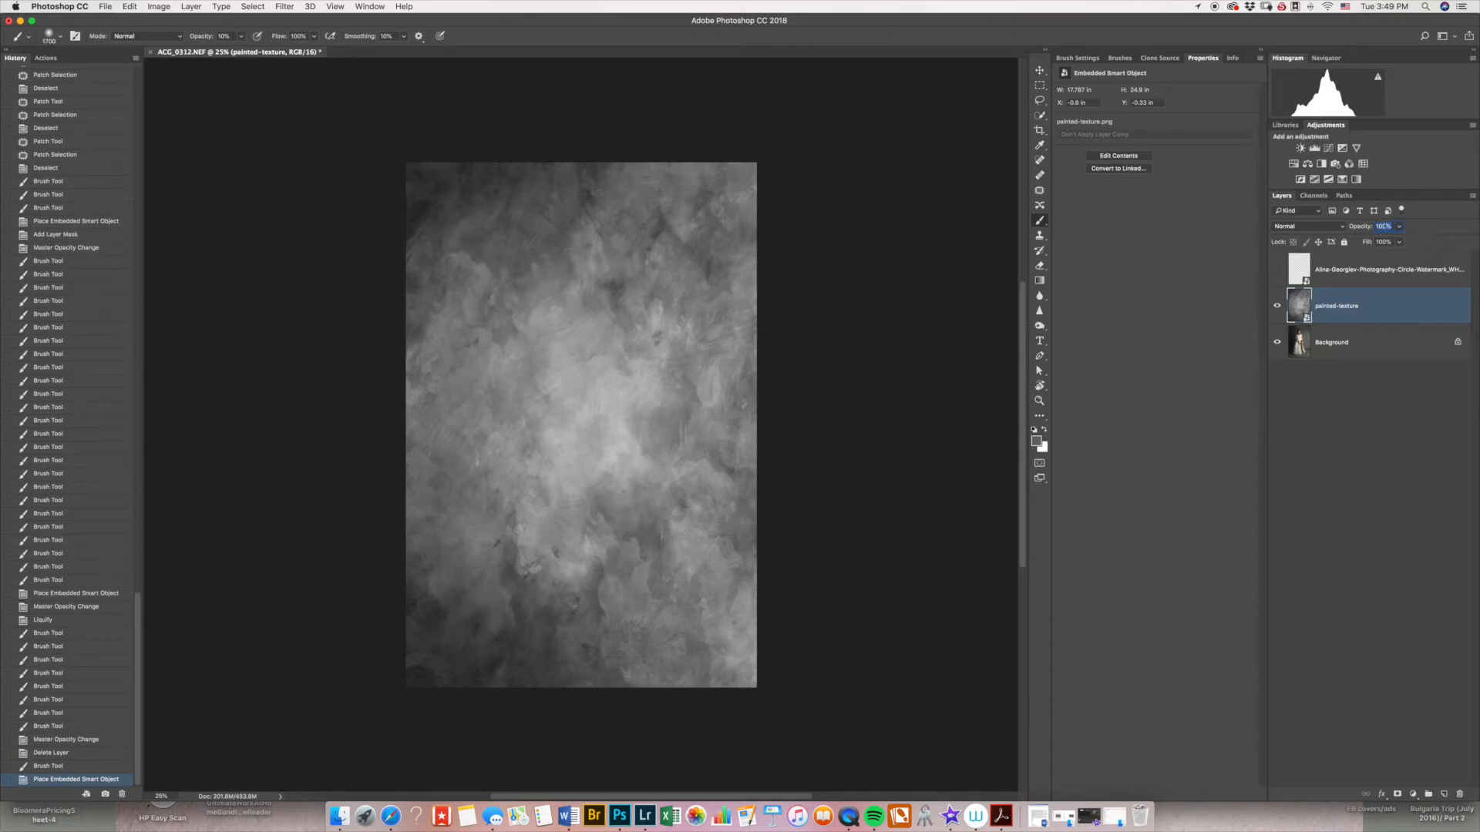
left_click(1384, 226)
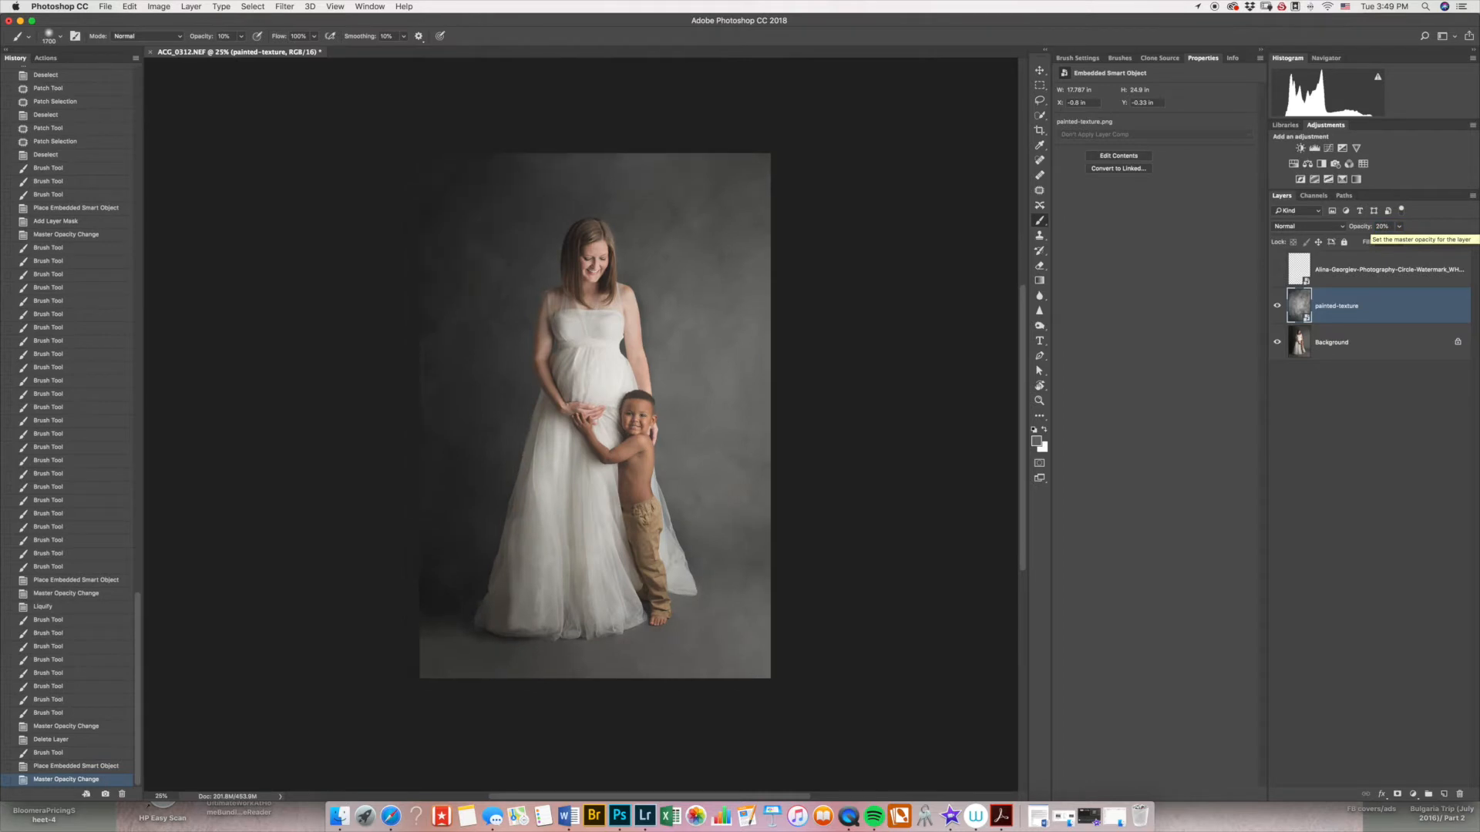
mouse_move(529, 299)
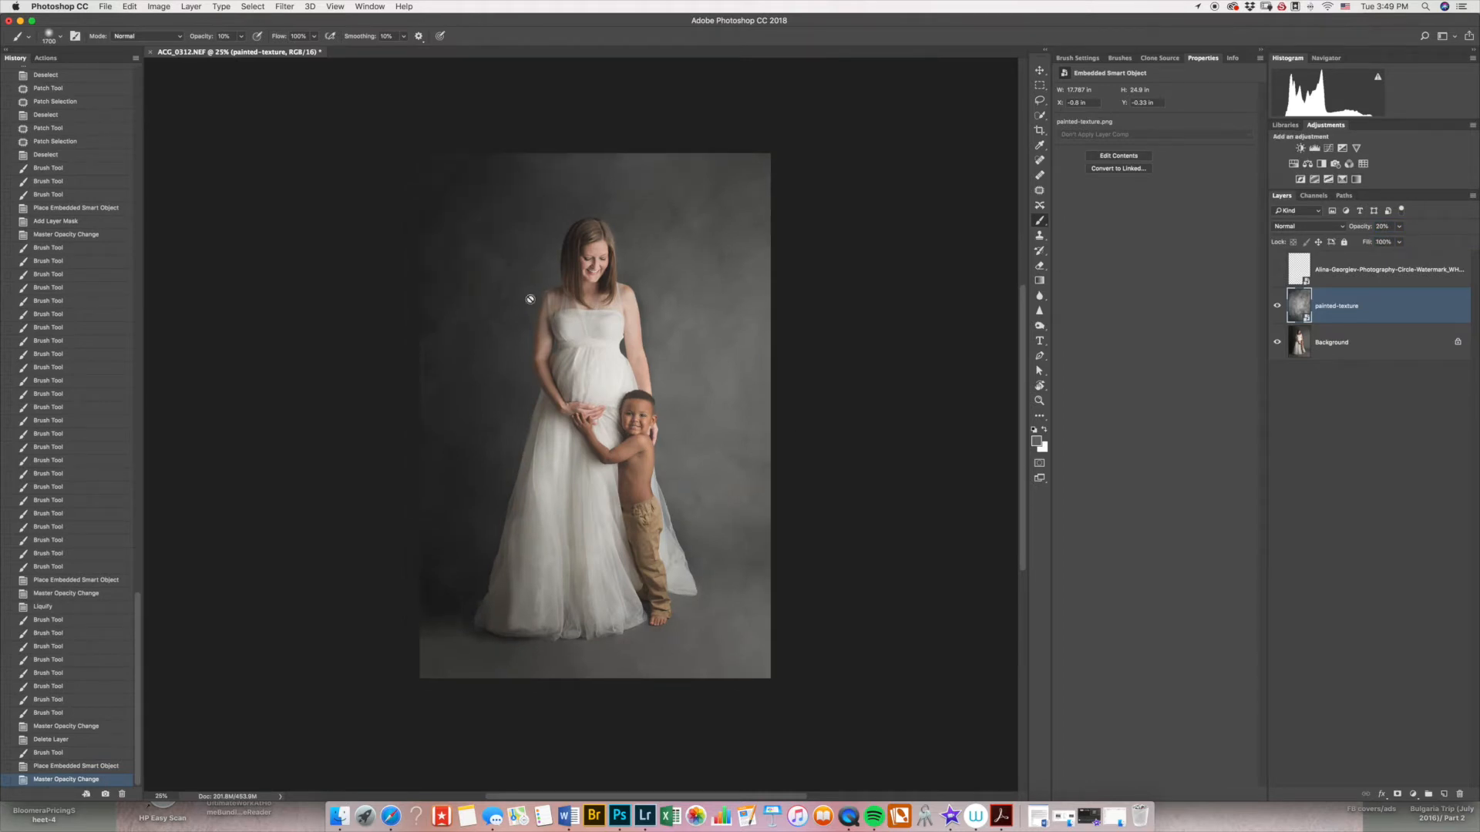
mouse_move(1400, 781)
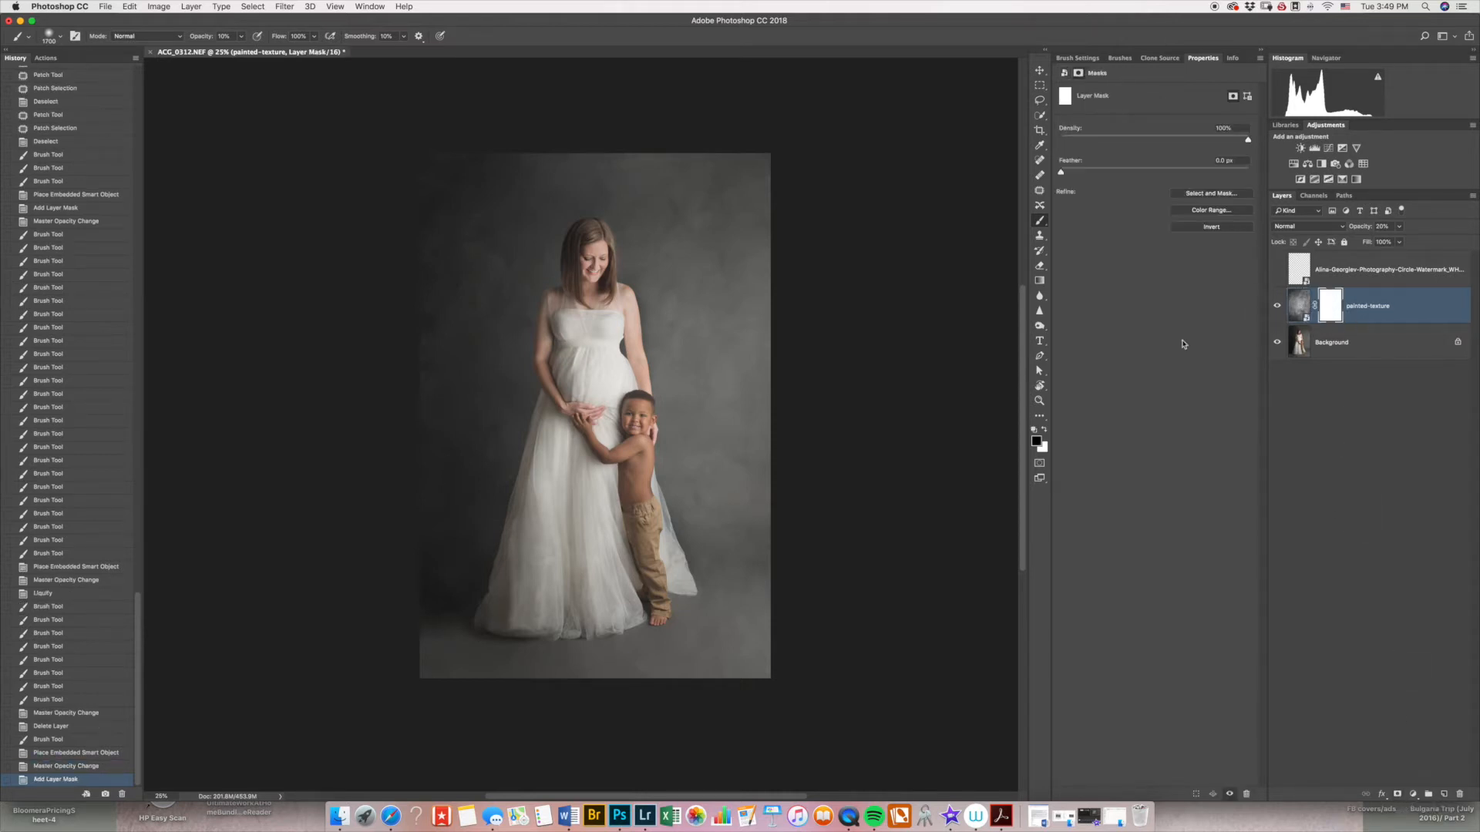
mouse_move(764, 420)
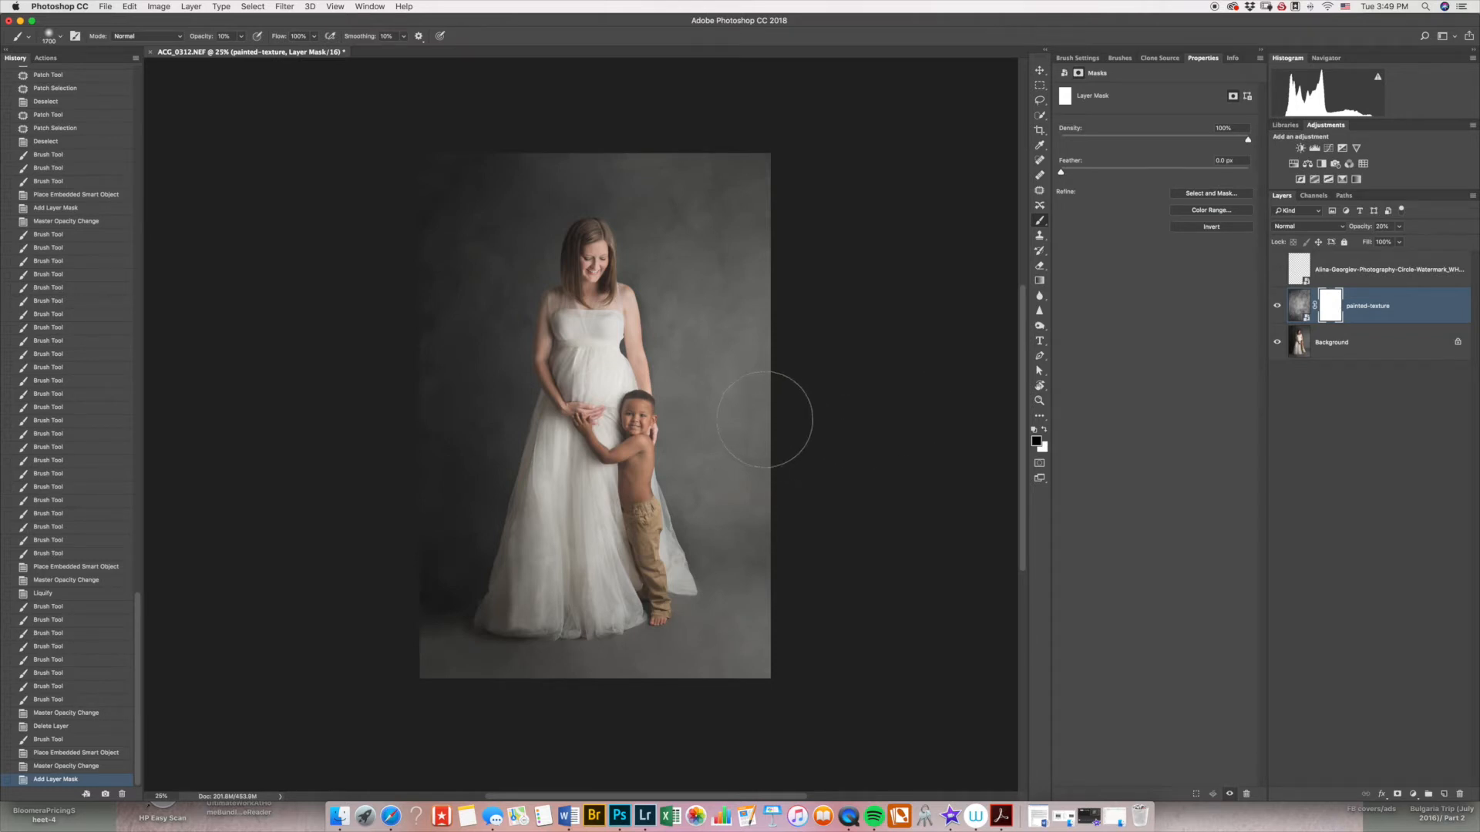
mouse_move(887, 390)
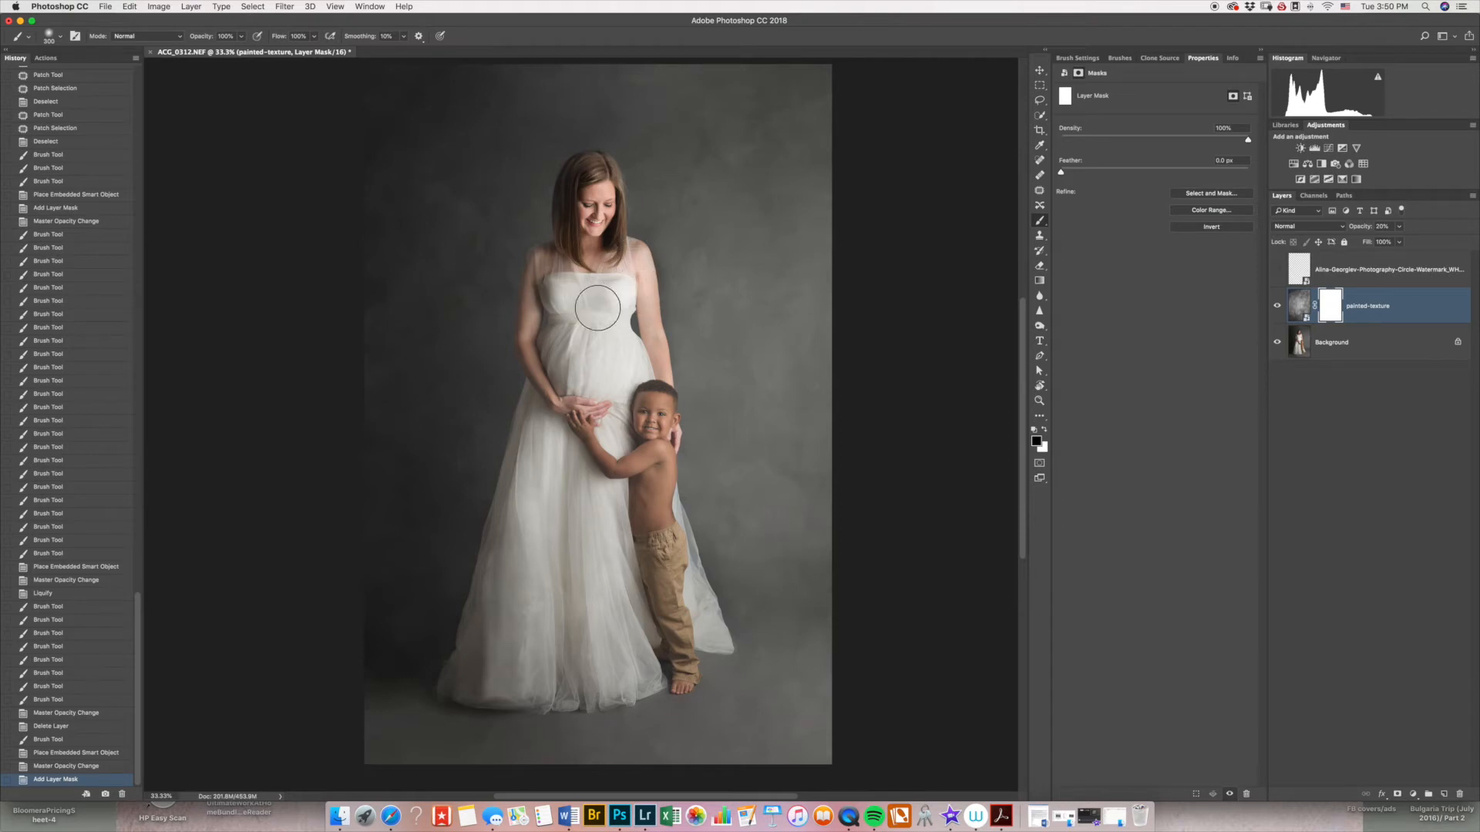
Paint black on the texture layer mask over the mother's dress and the child.
left_click(594, 307)
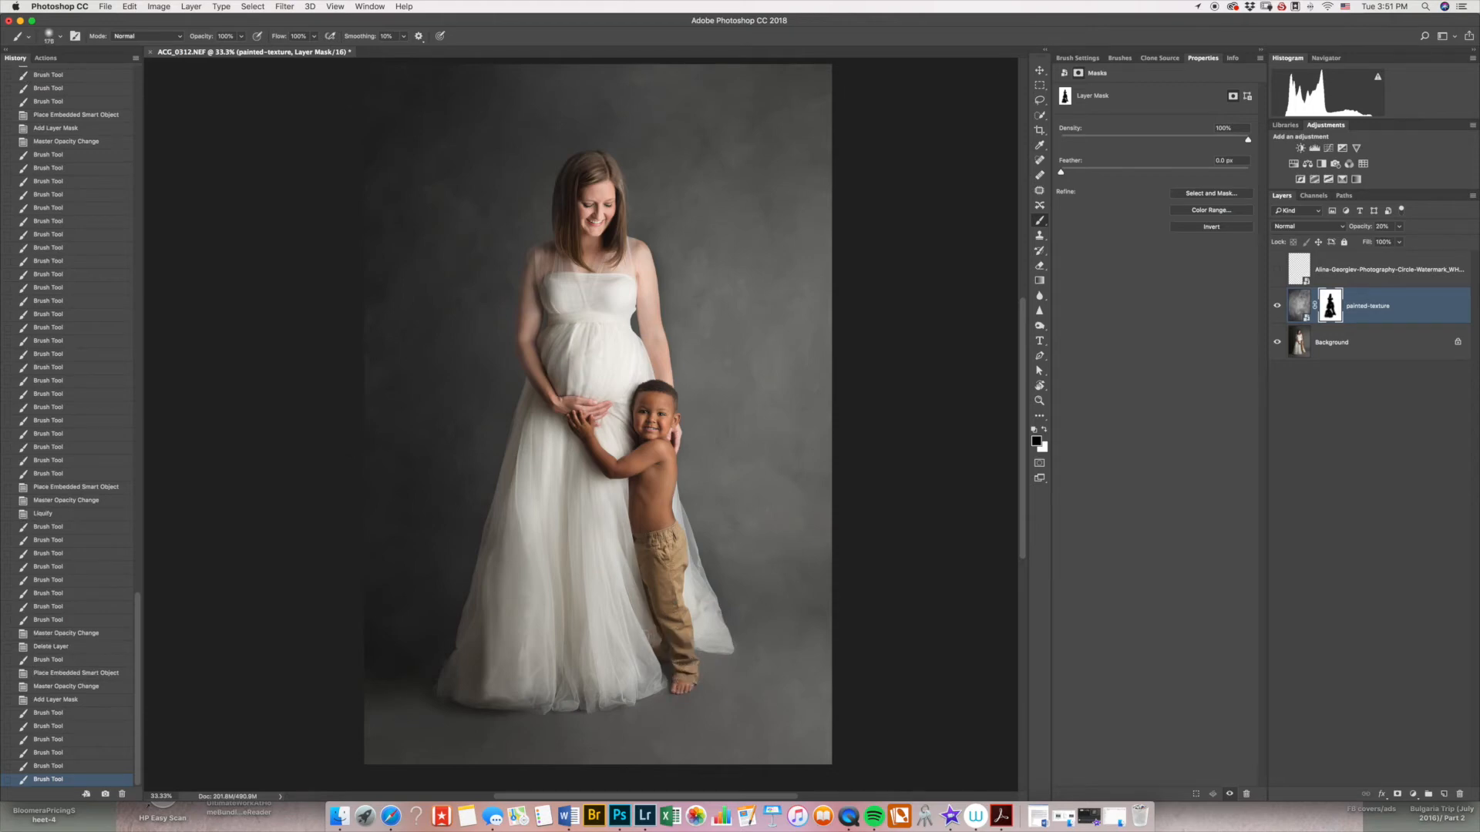
left_click(556, 680)
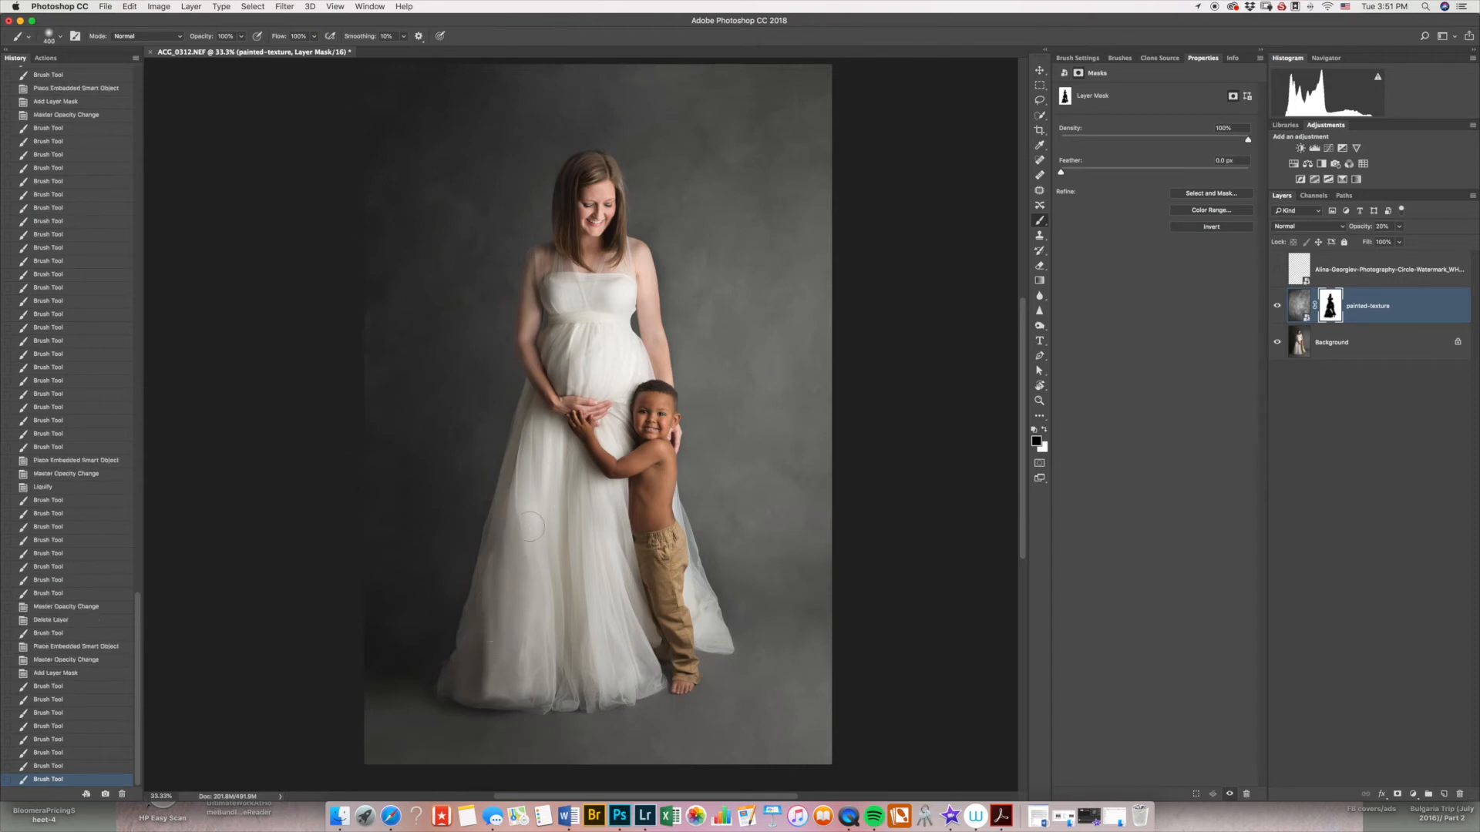
mouse_move(538, 316)
type("30")
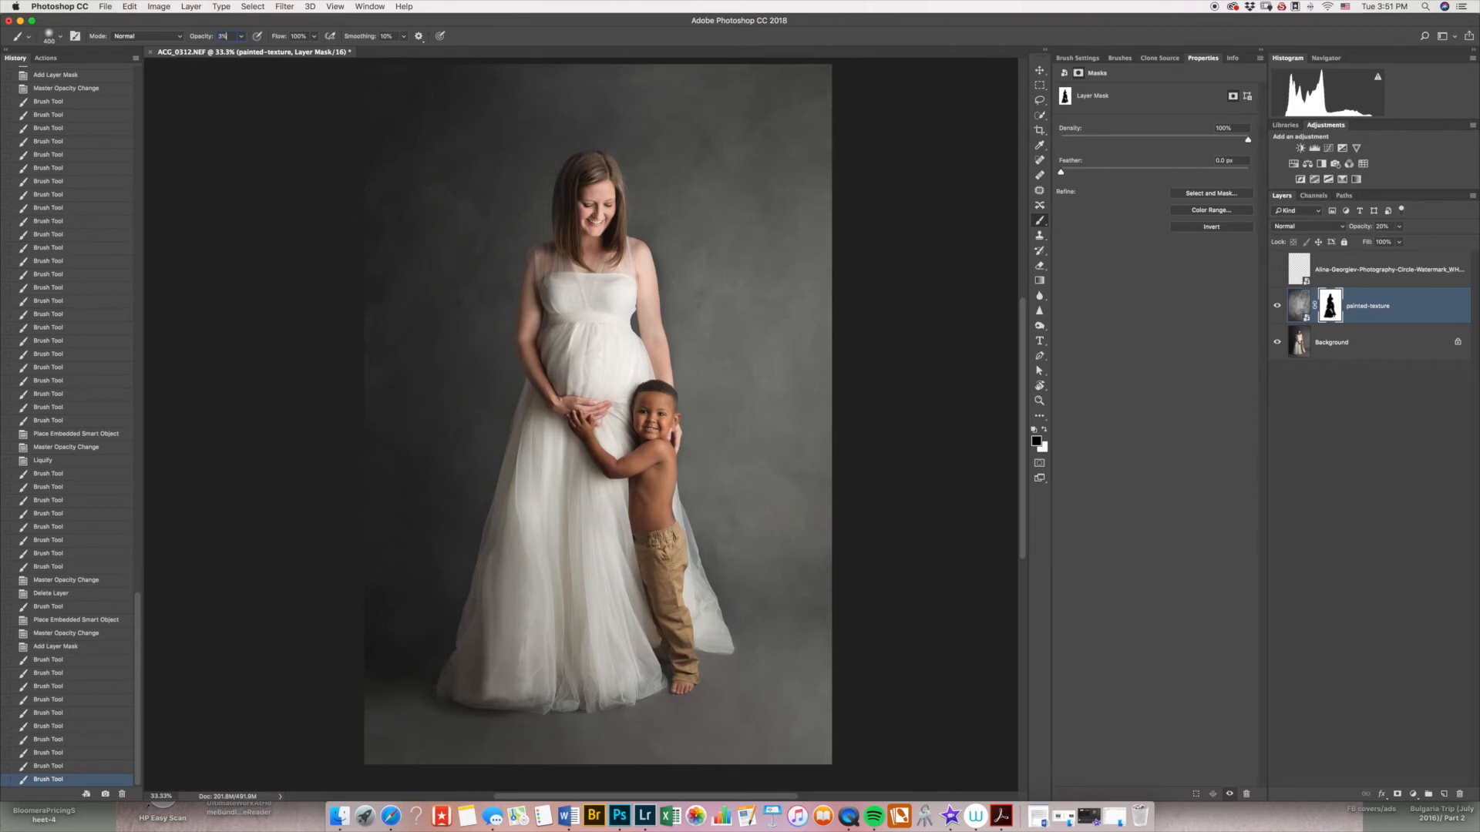
Set the brush opacity to 50%, dismissing the invalid-entry alert.
key("Return")
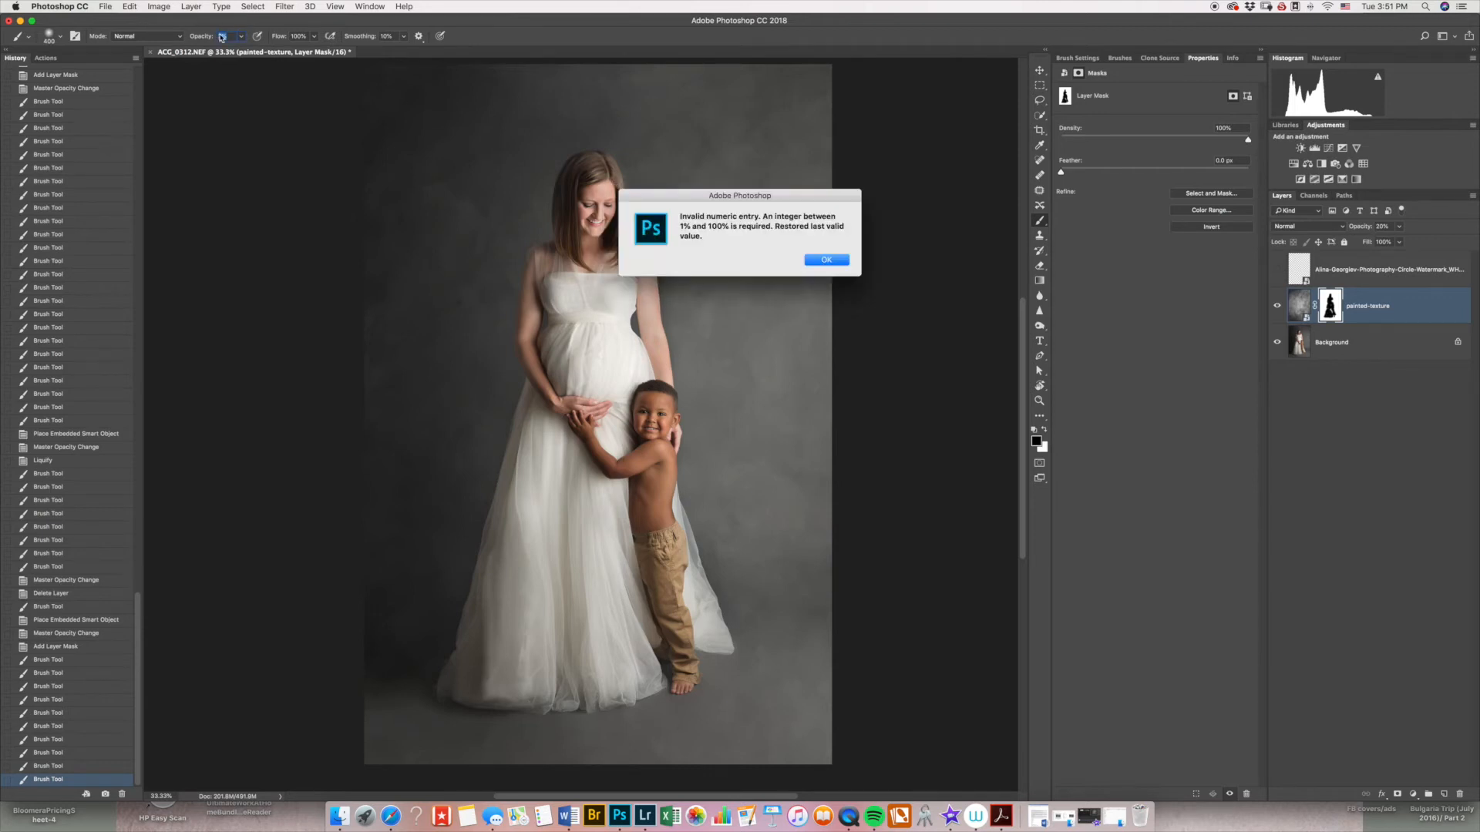
left_click(825, 259)
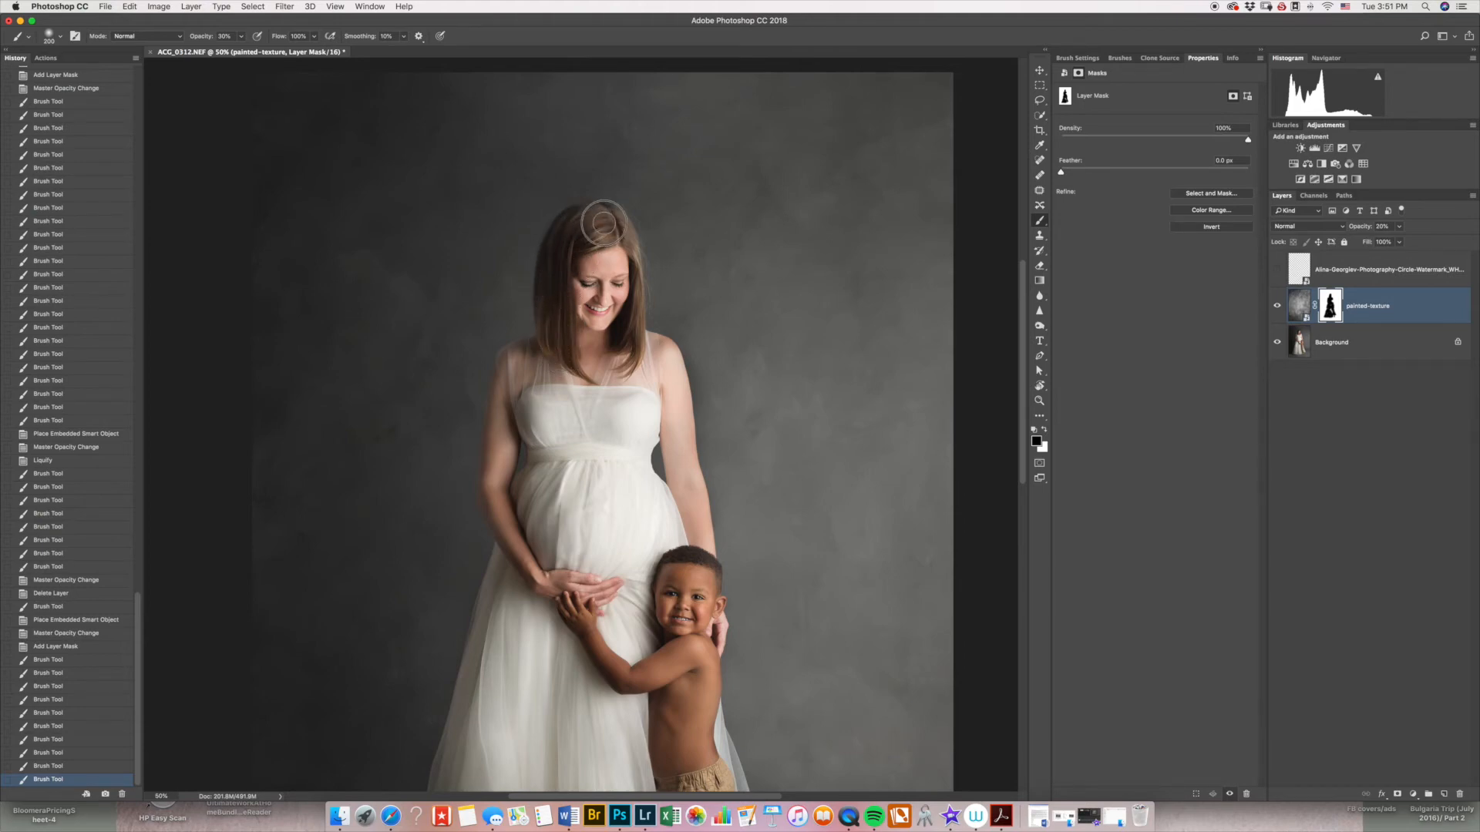
Paint soft 50% mask strokes along the mother's hair, arms and dress edges.
left_click(600, 215)
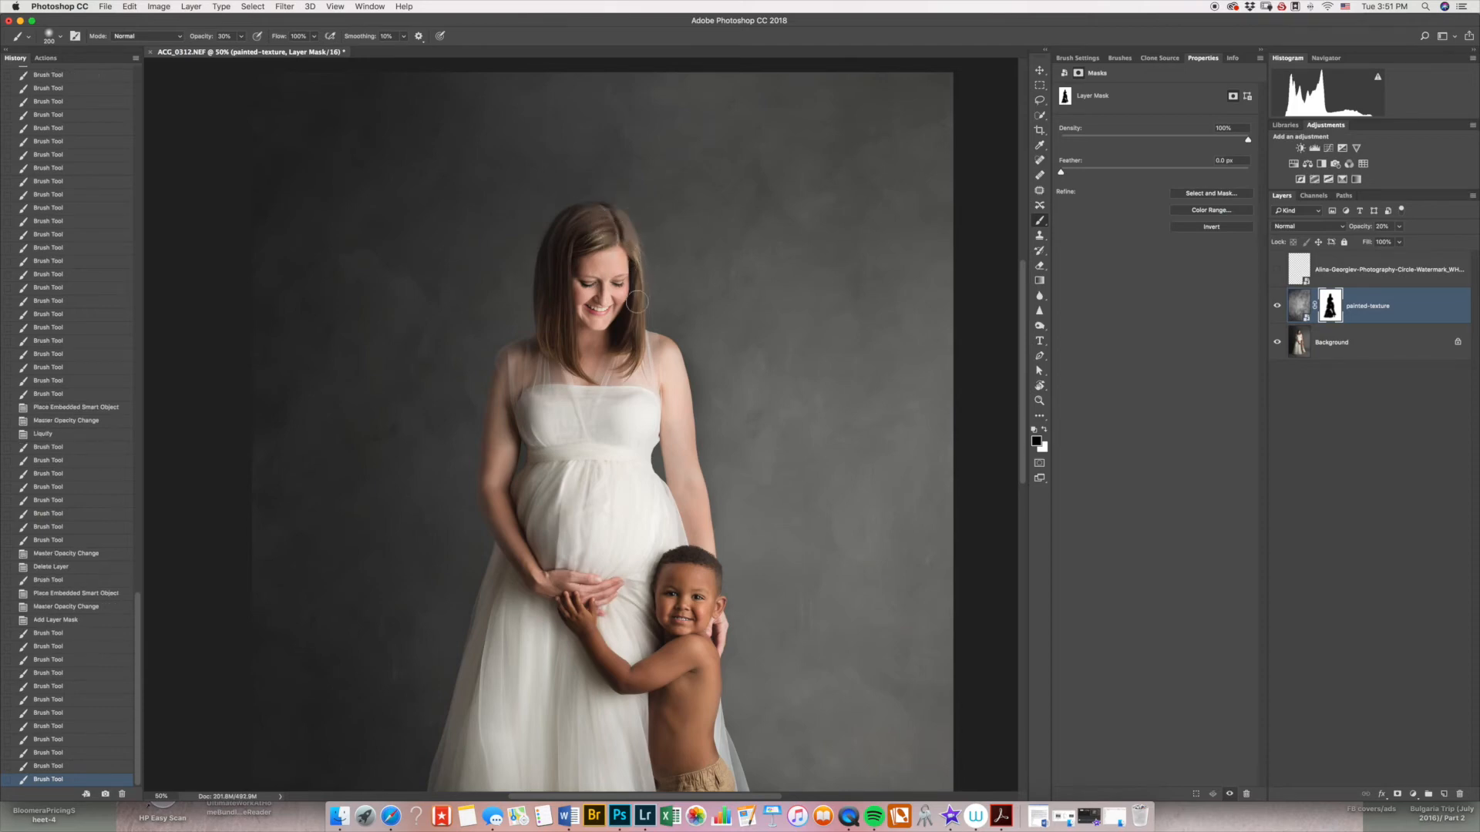
mouse_move(647, 357)
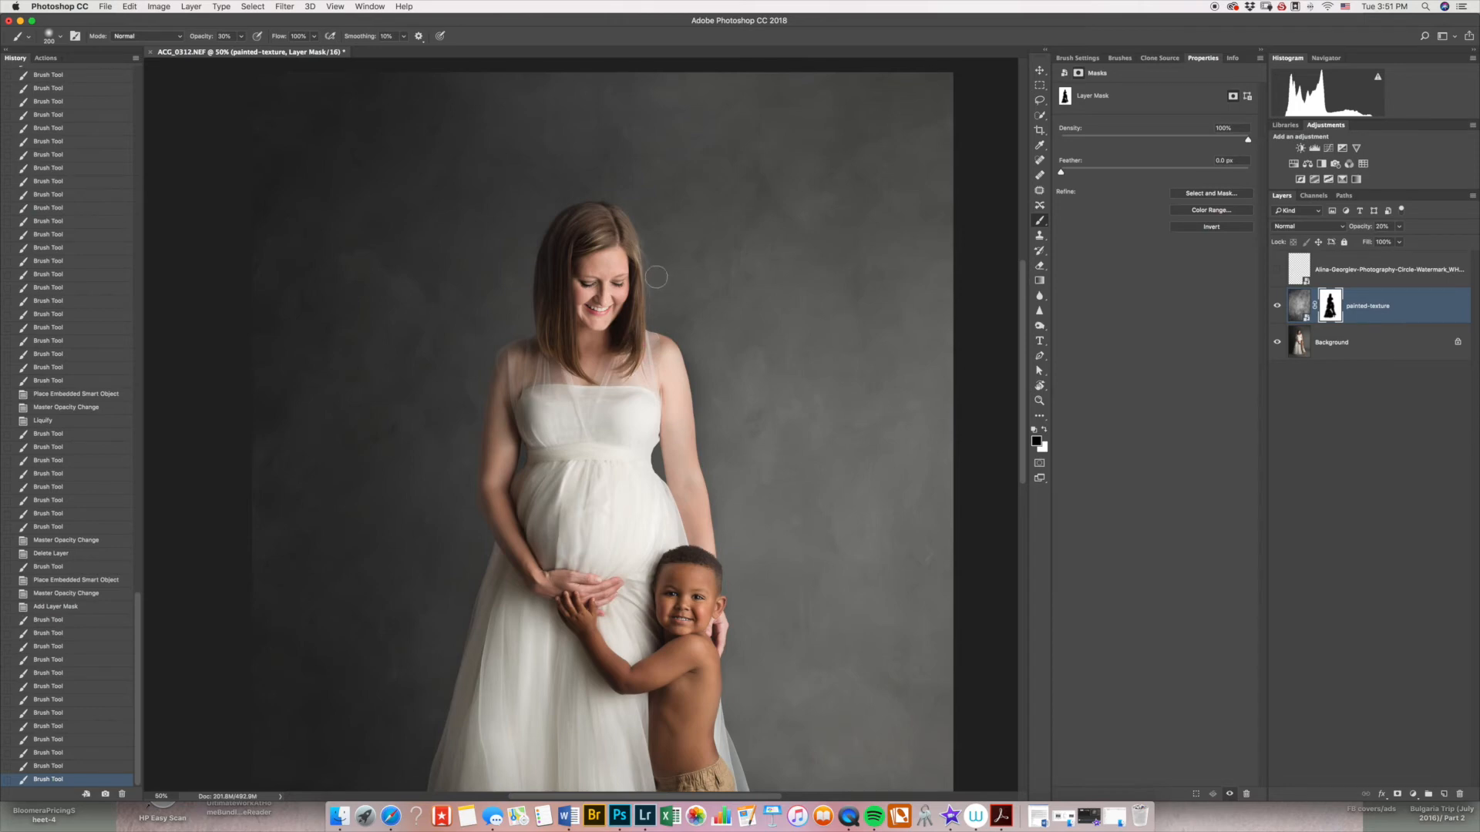
mouse_move(542, 345)
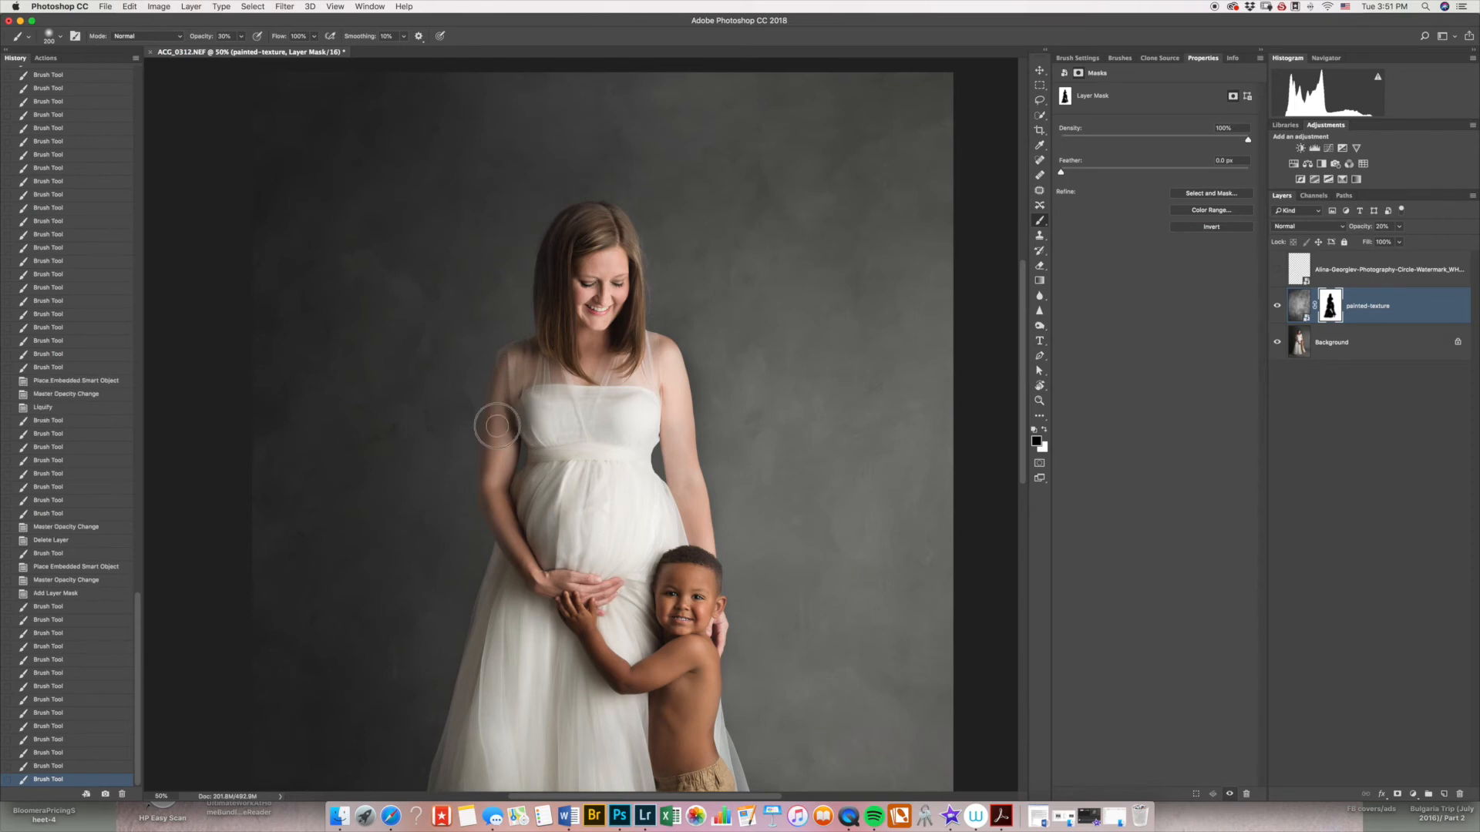
mouse_move(504, 431)
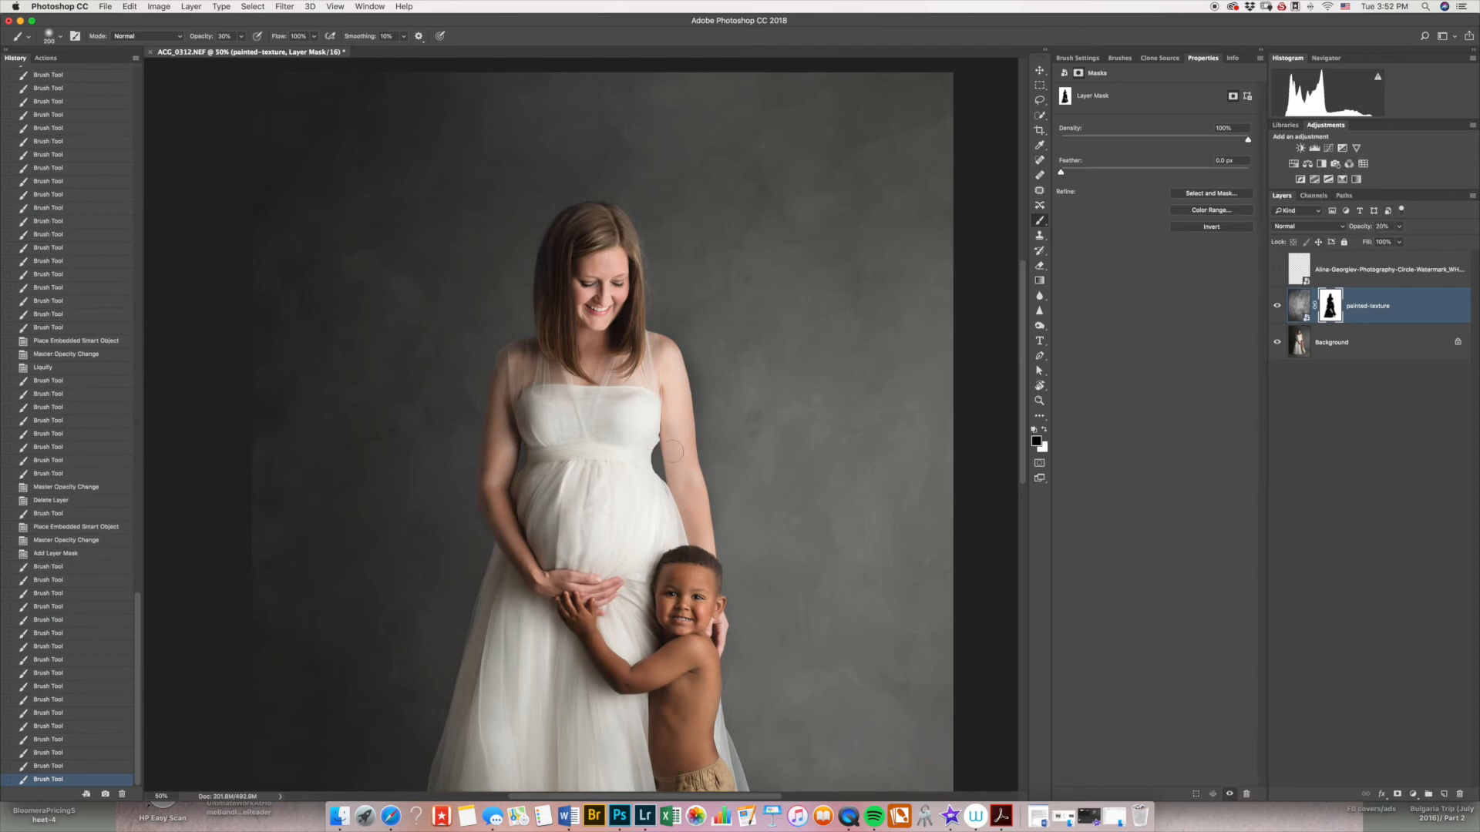
scroll("down", 3)
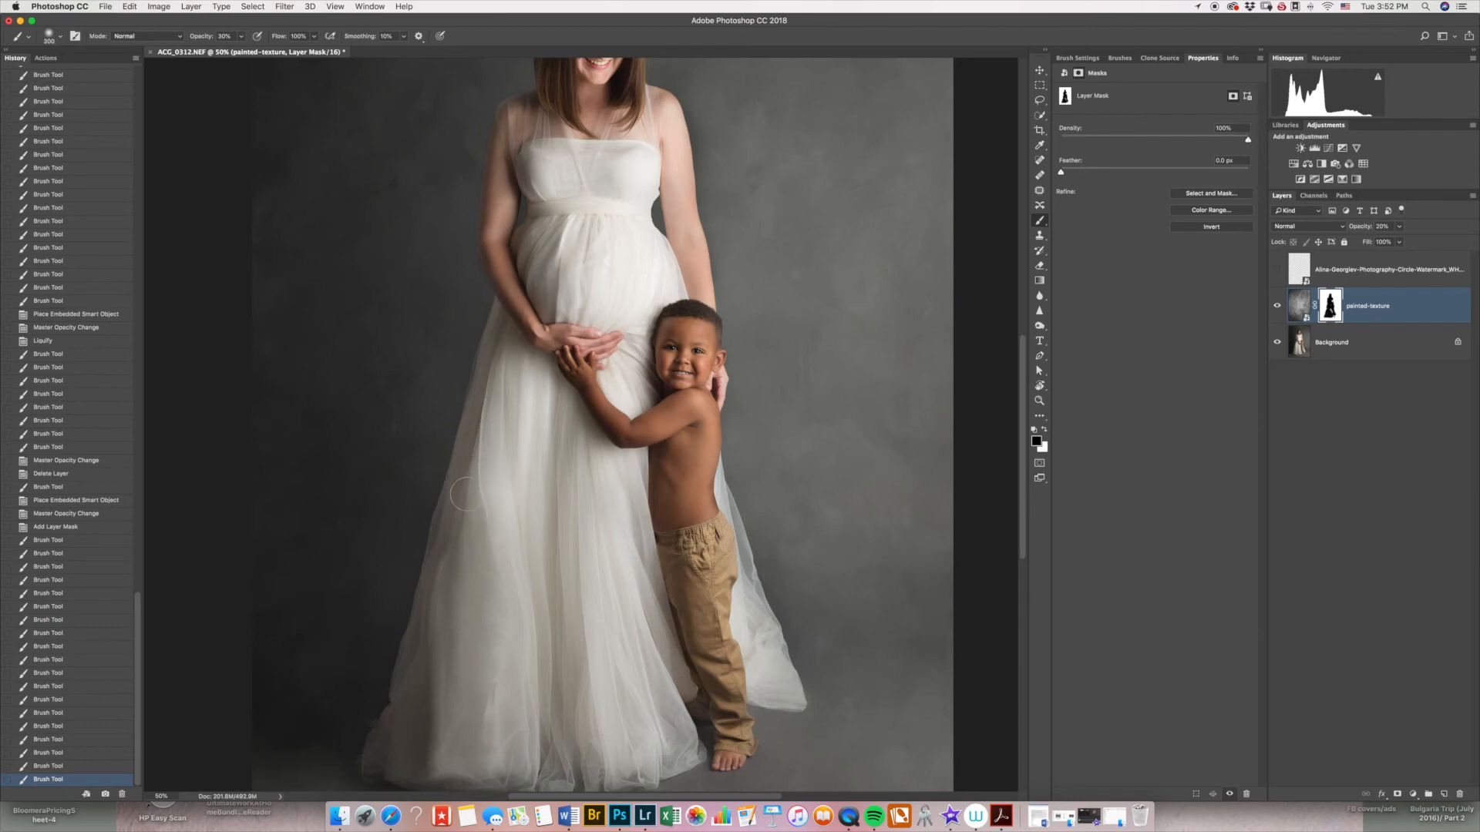
scroll("down", 3)
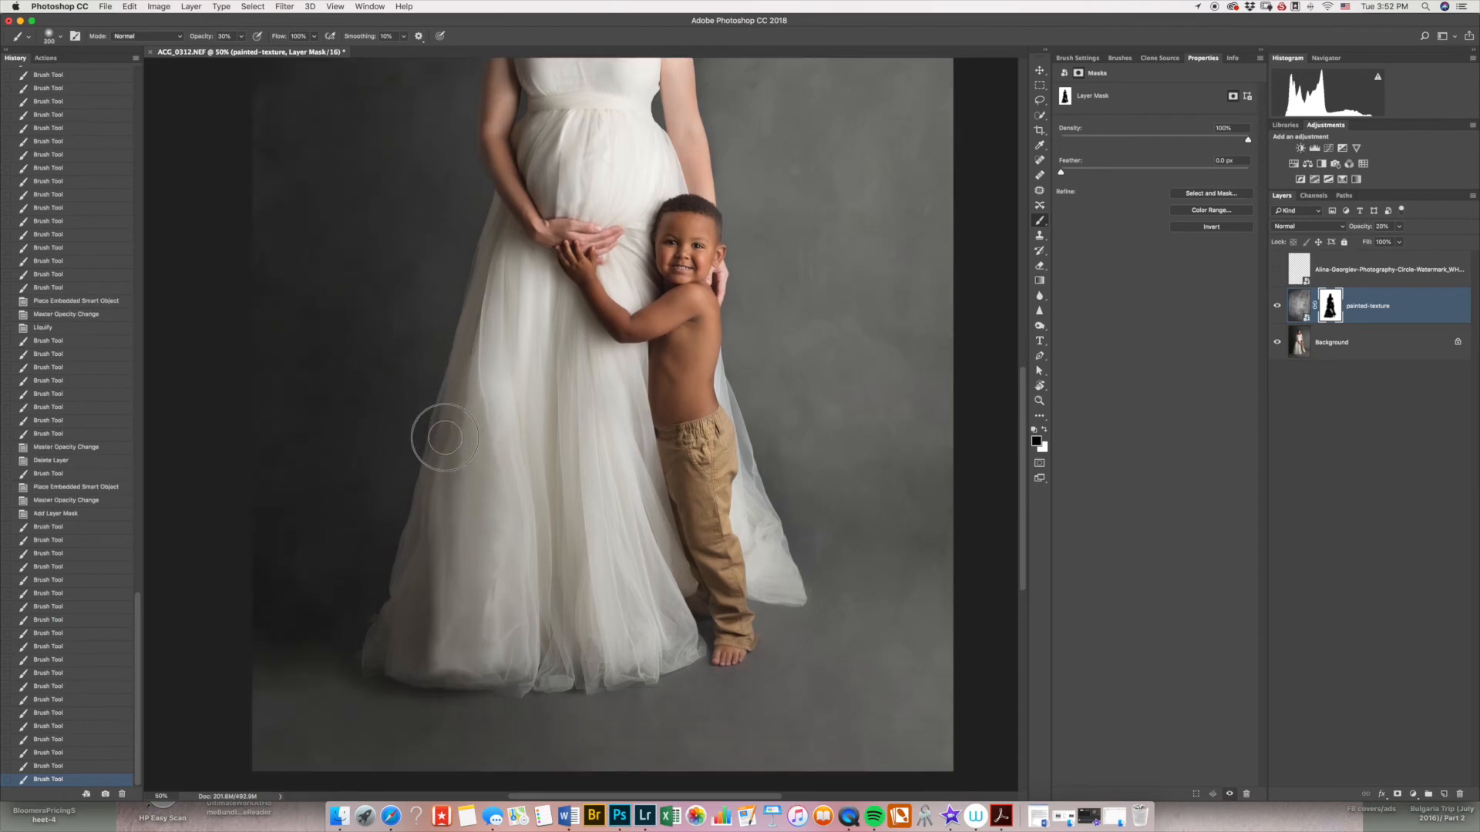
mouse_move(412, 572)
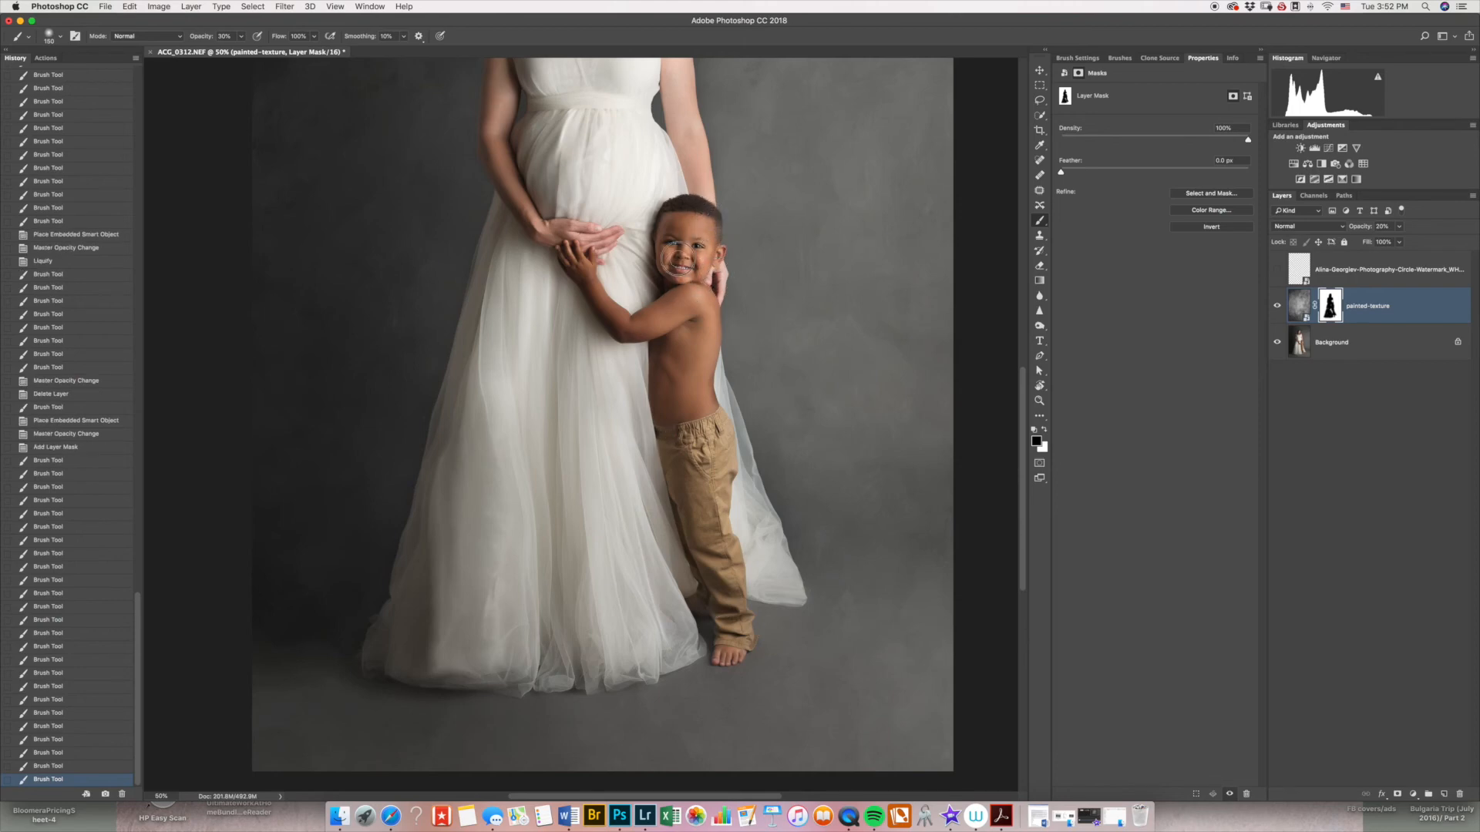
scroll("up", 3)
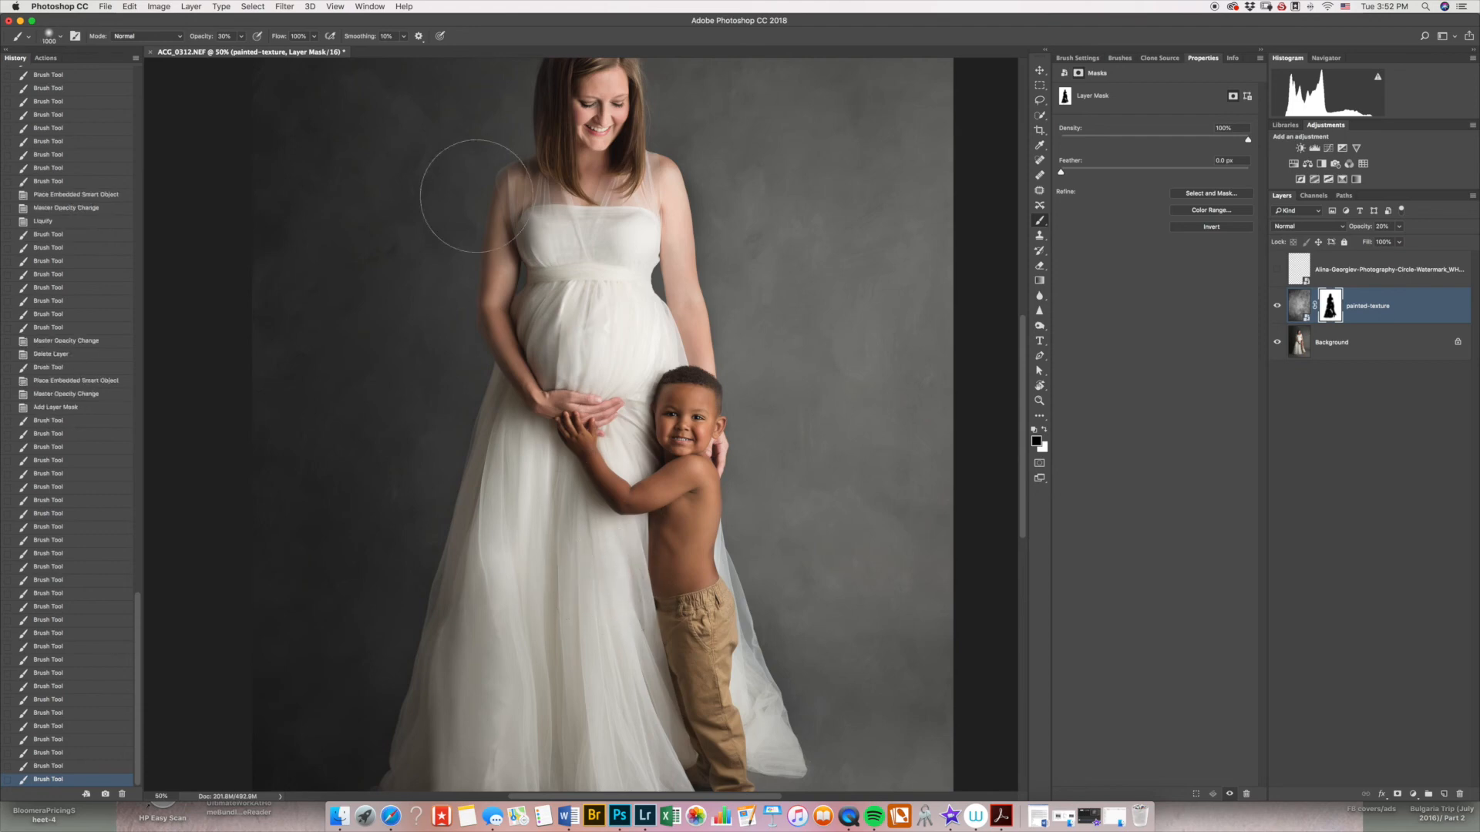
Paint a larger soft mask stroke around the mother's left shoulder.
left_click(224, 36)
type("100")
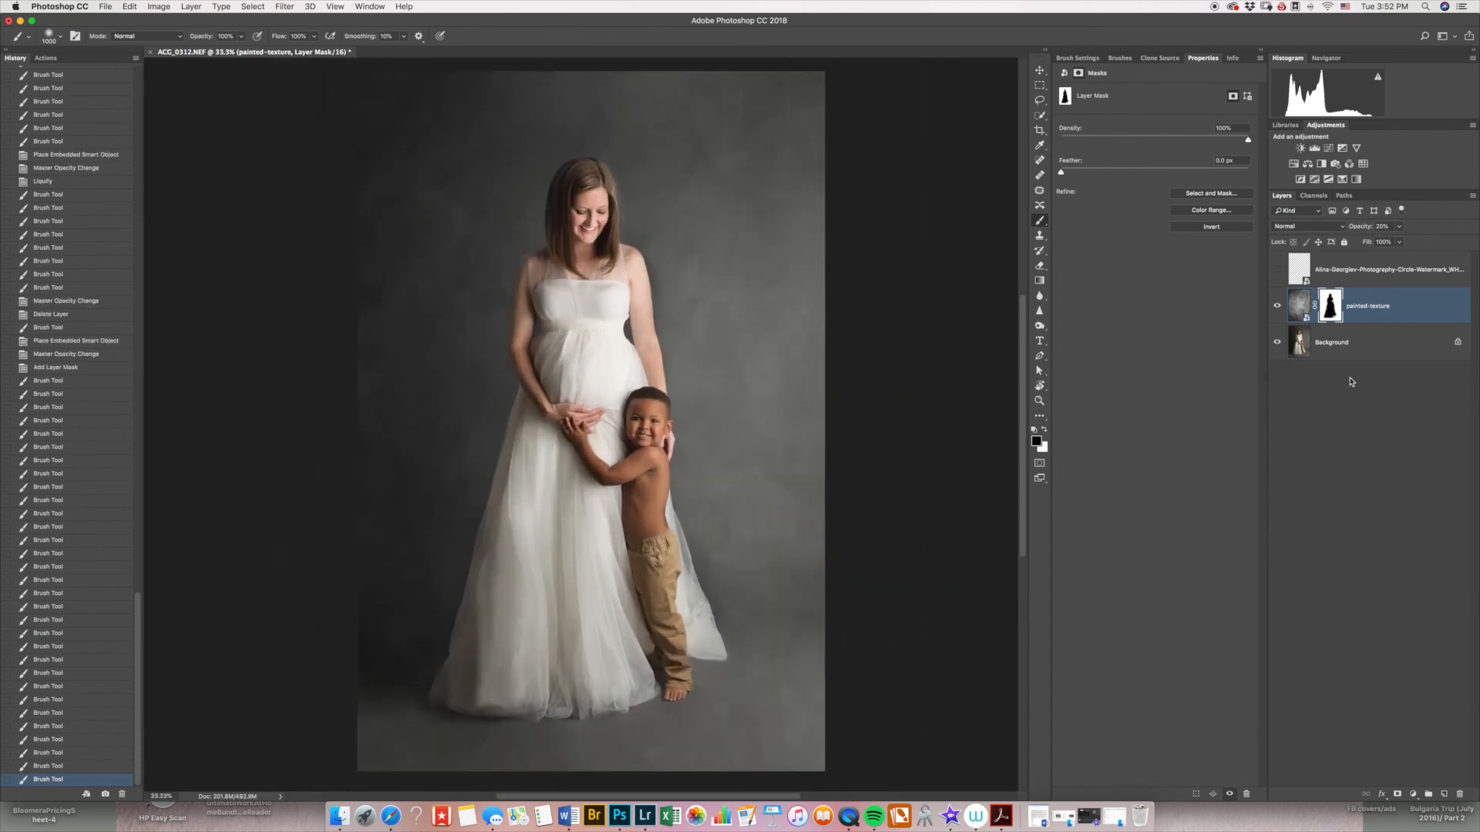
Drop the texture layer opacity to 15% and make the watermark layer visible.
triple_click(1384, 226)
type("15")
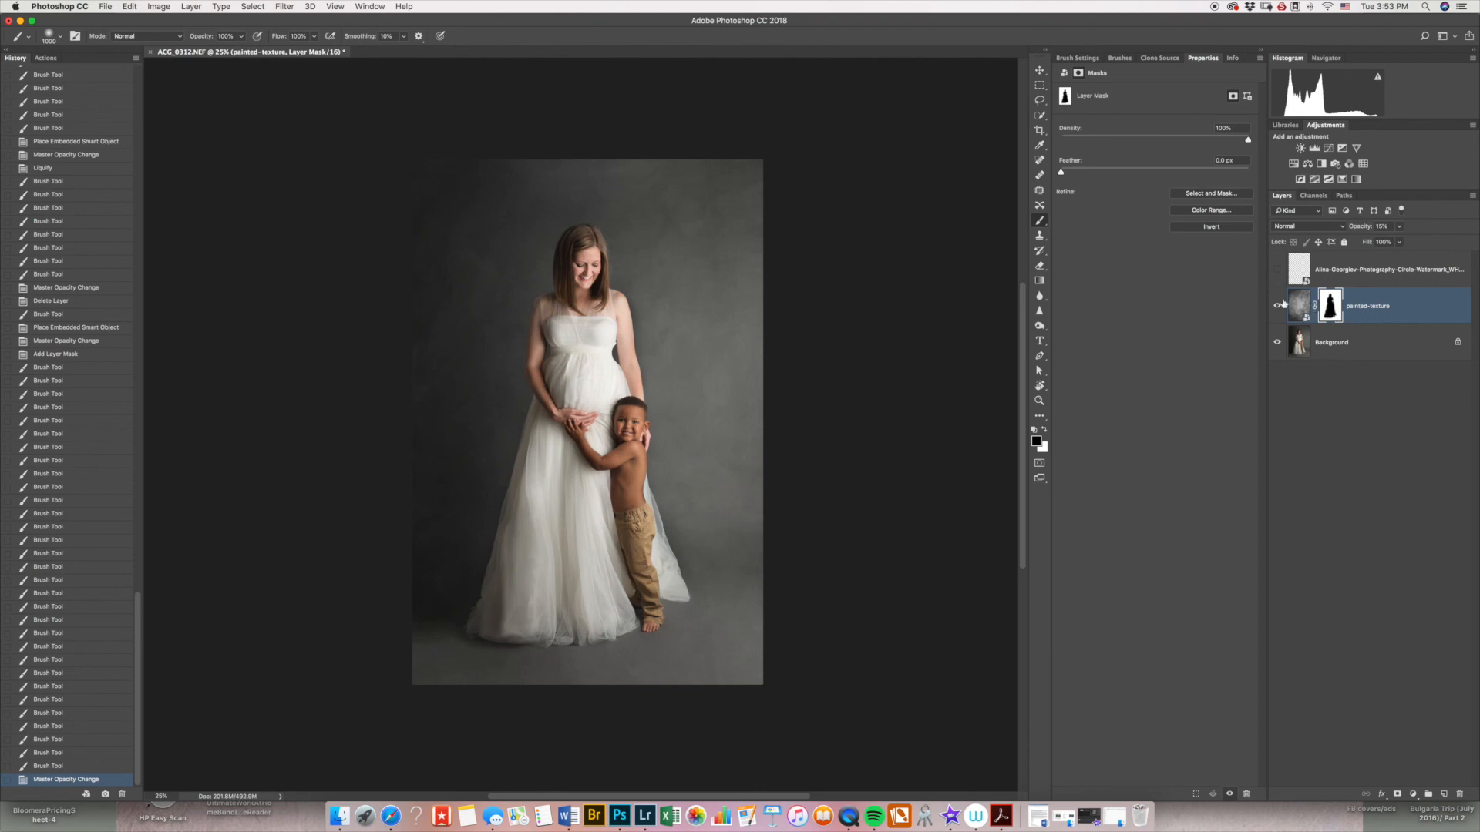
left_click(1278, 269)
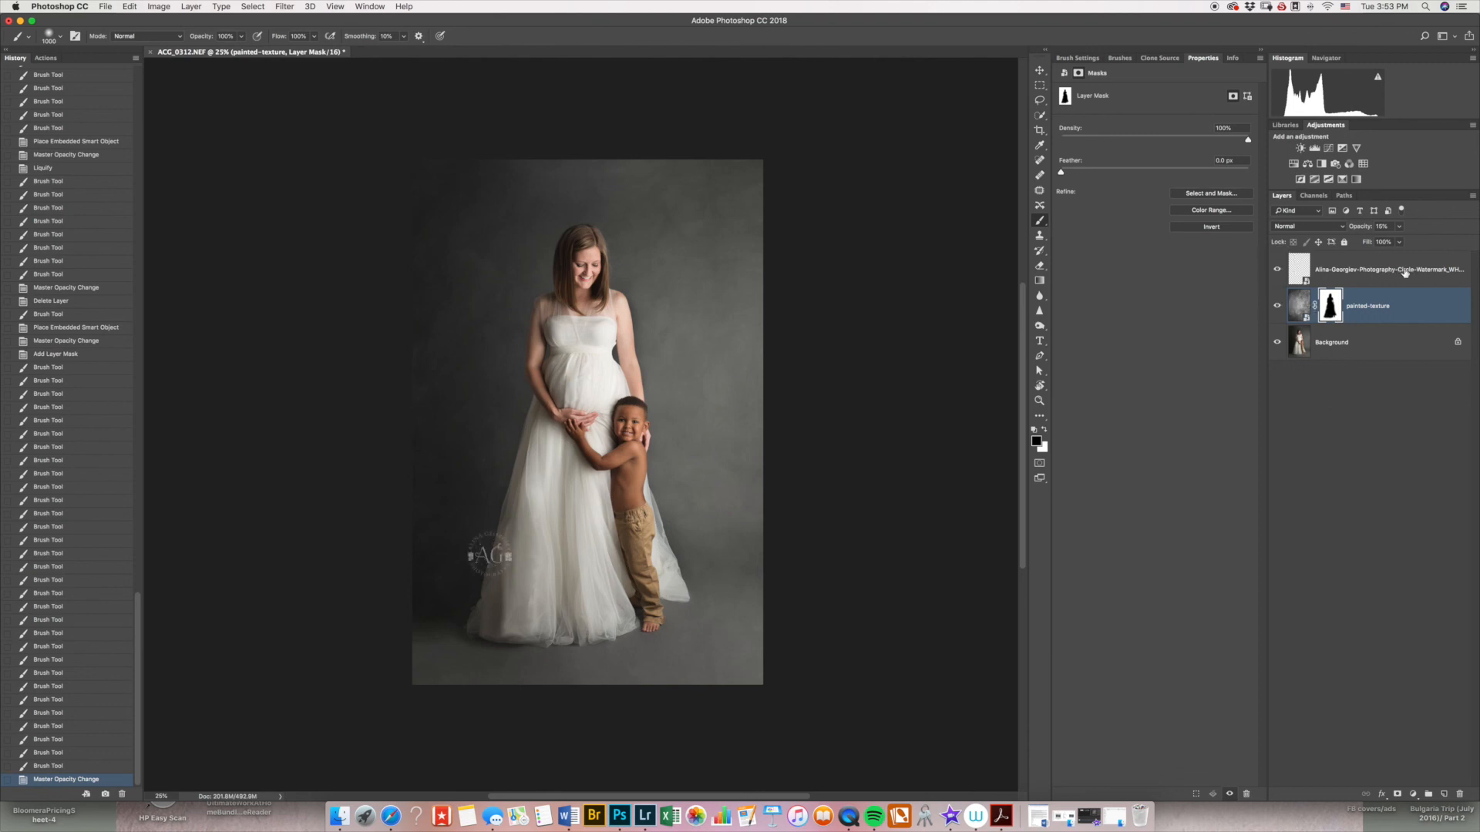
mouse_move(888, 533)
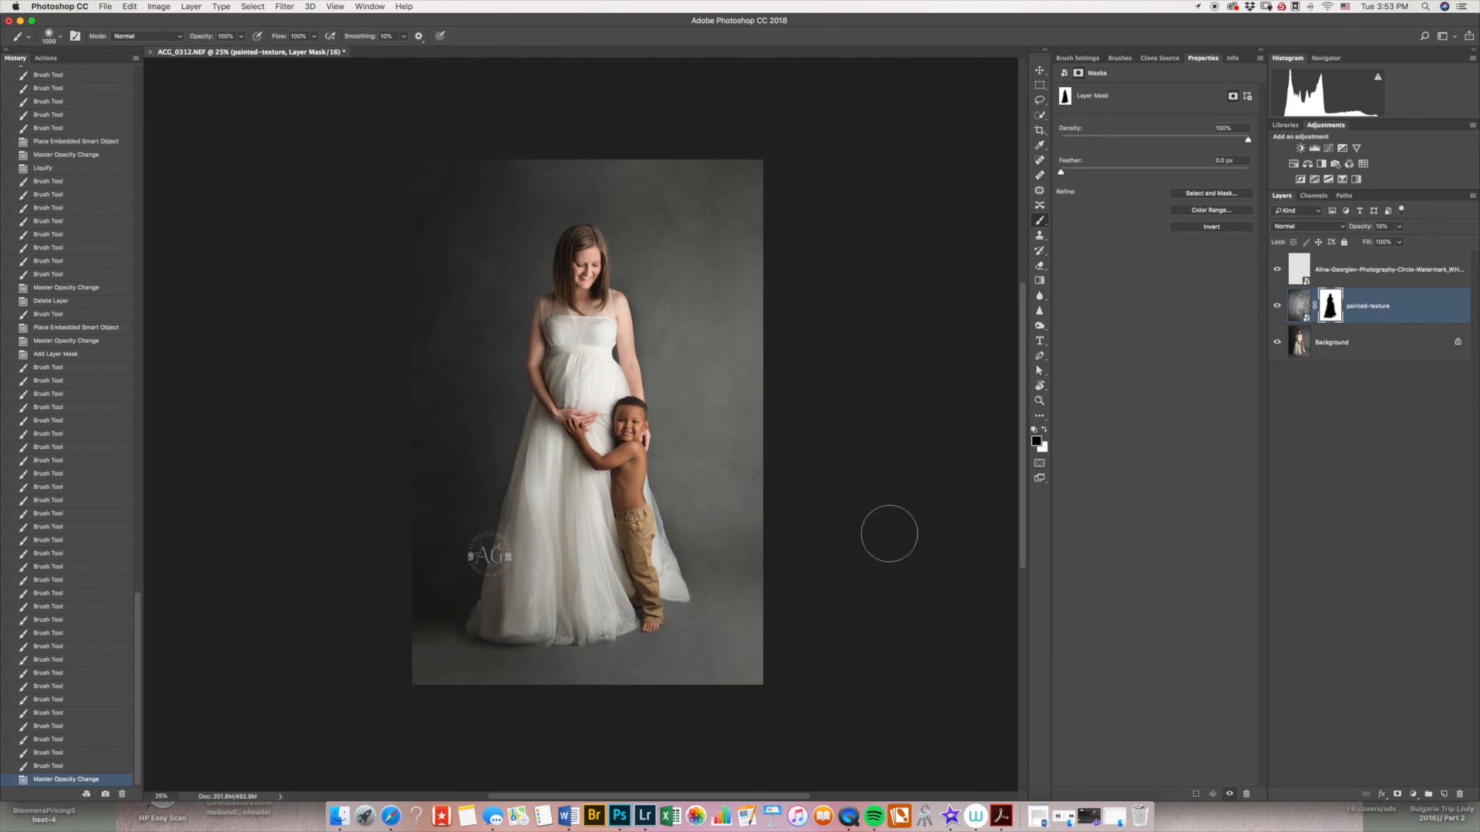